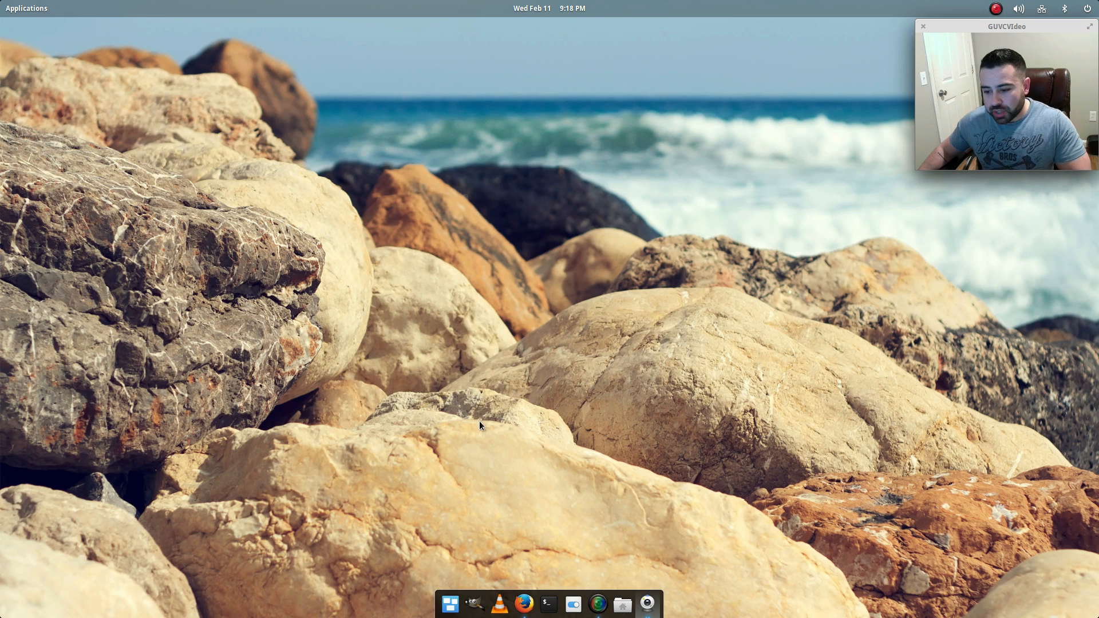
Step: Launch Firefox from the dock and scroll the Freya Beta 1 article down to Granite Changes
click(523, 603)
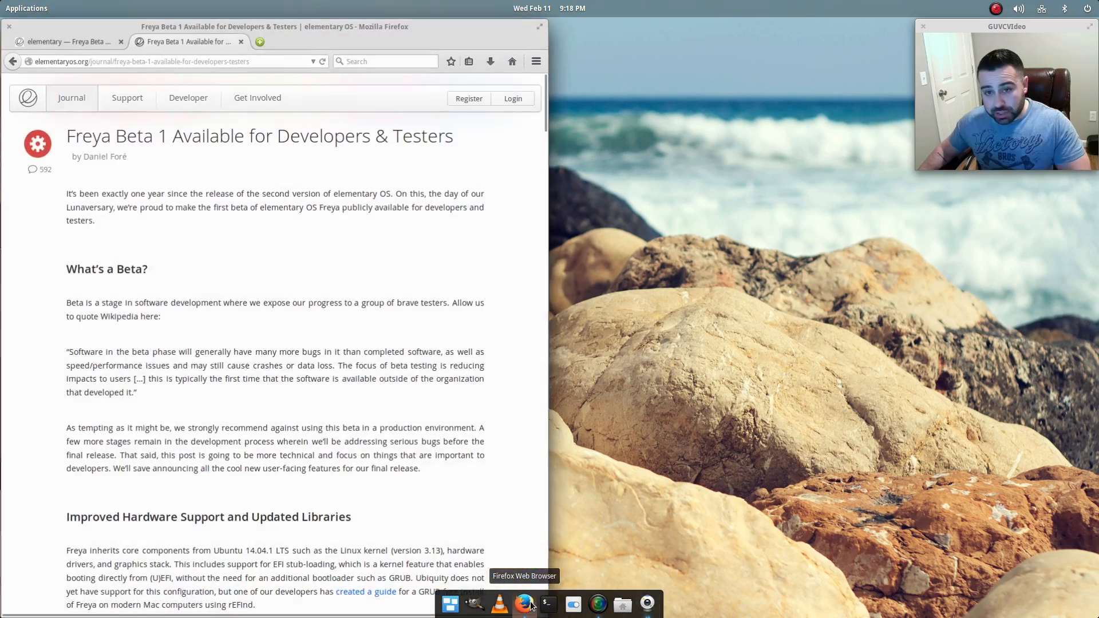
scroll(down, 3)
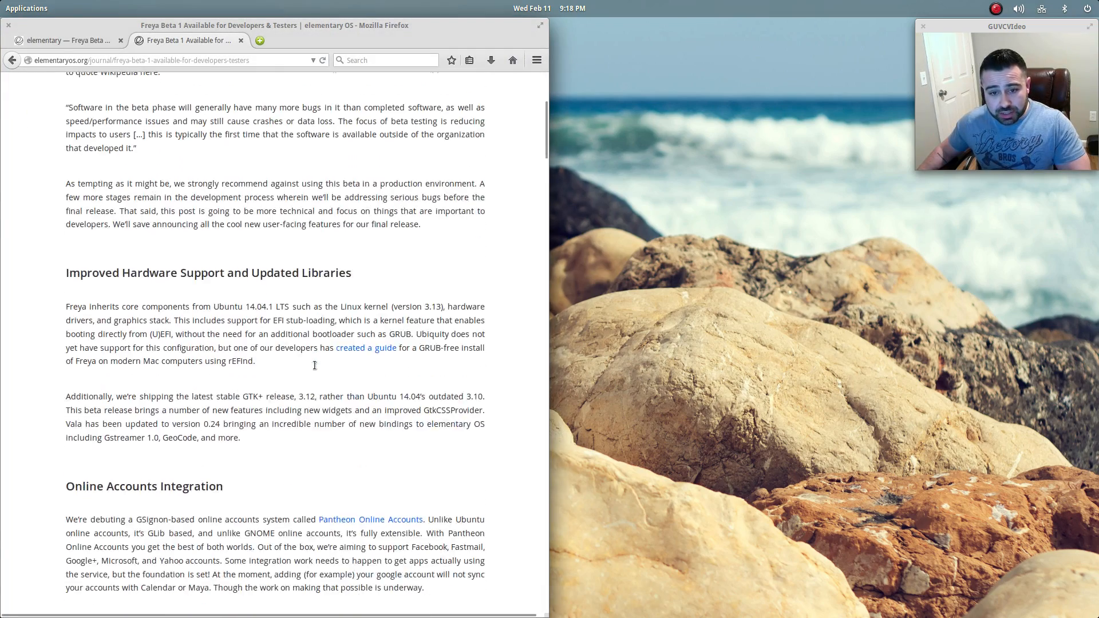
scroll(down, 3)
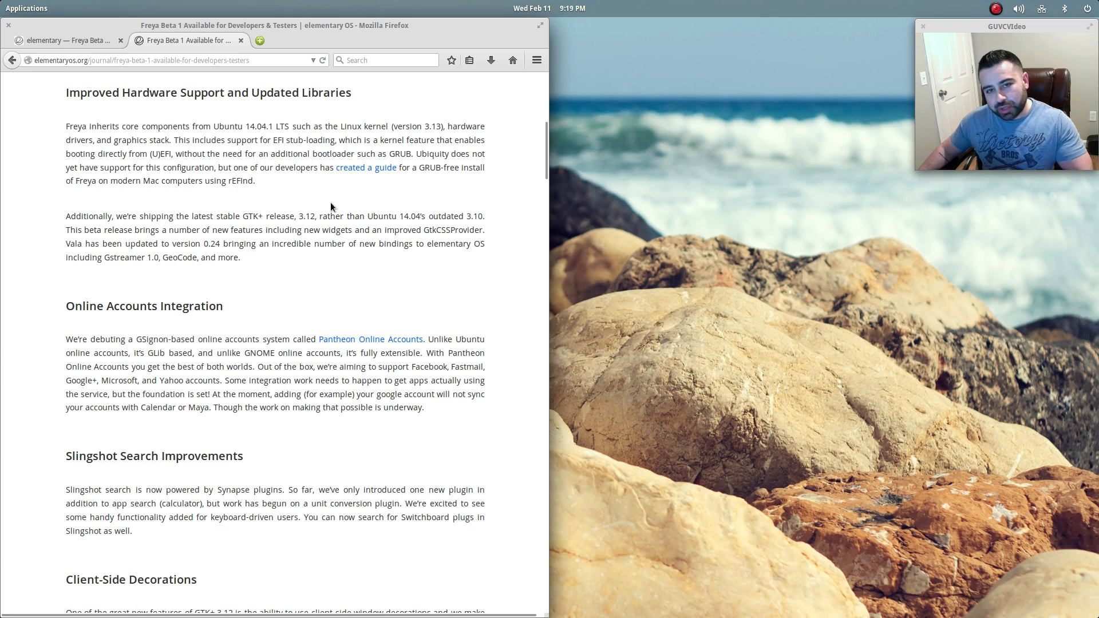
scroll(down, 3)
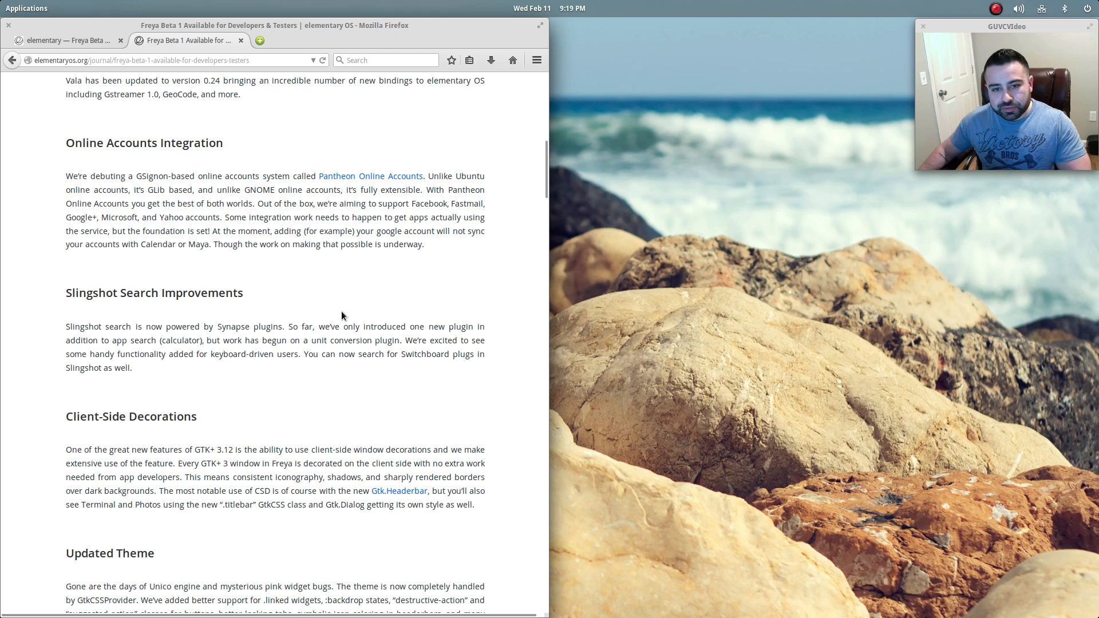
mouse_move(343, 298)
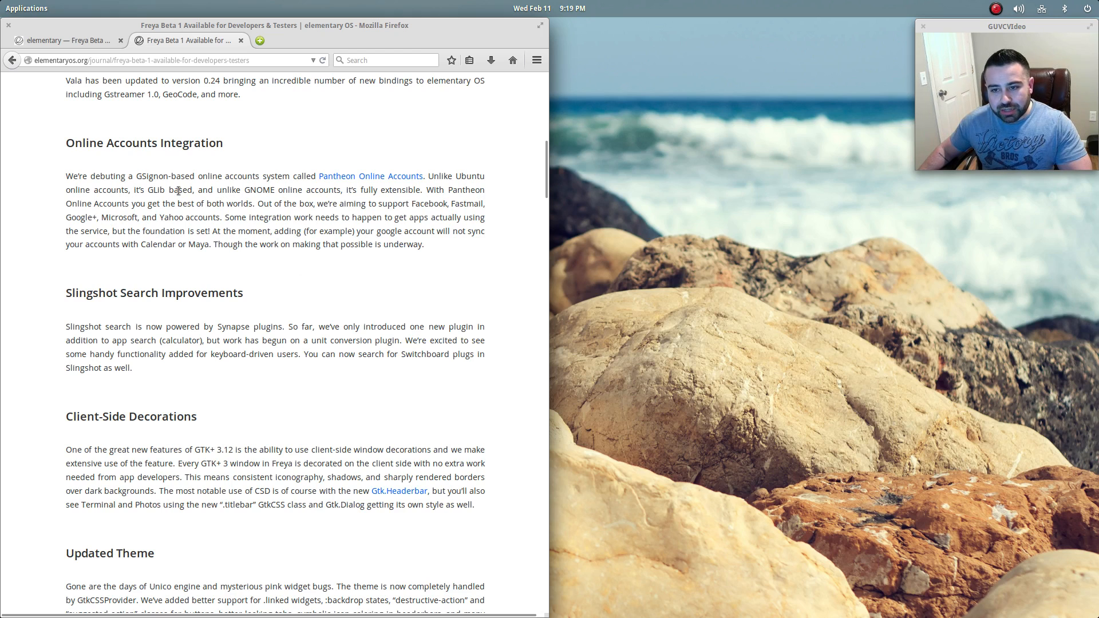
mouse_move(30, 354)
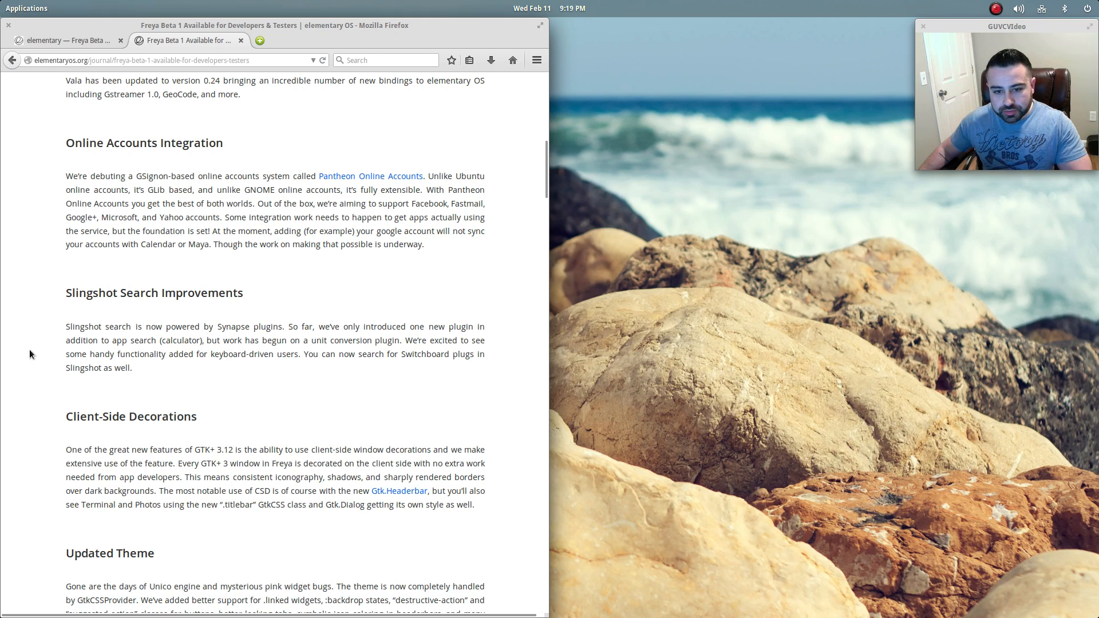
scroll(down, 3)
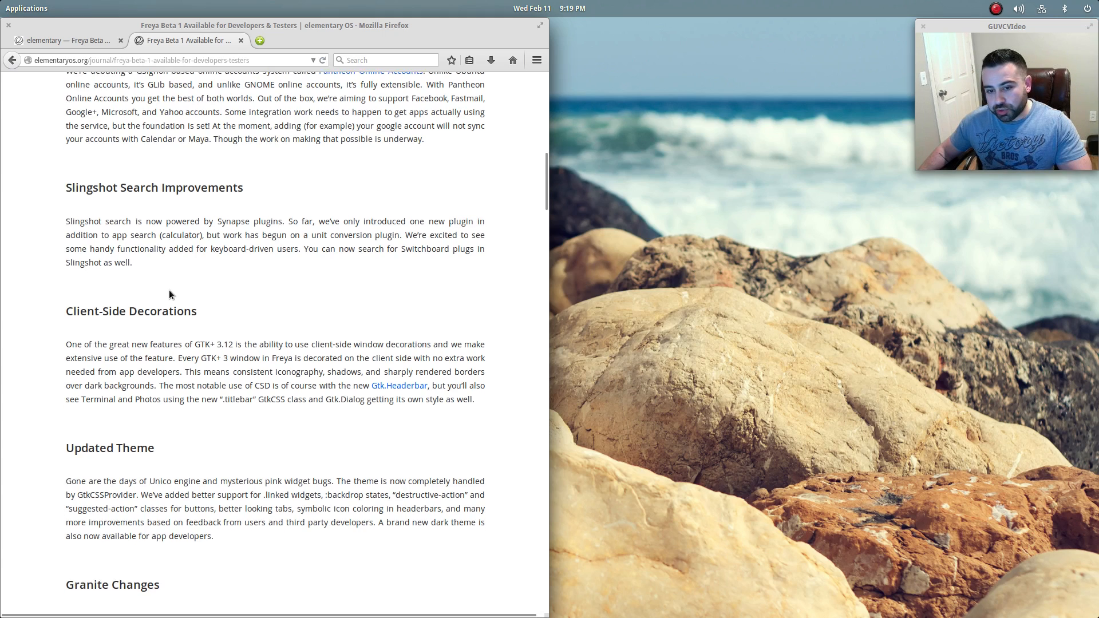
scroll(down, 3)
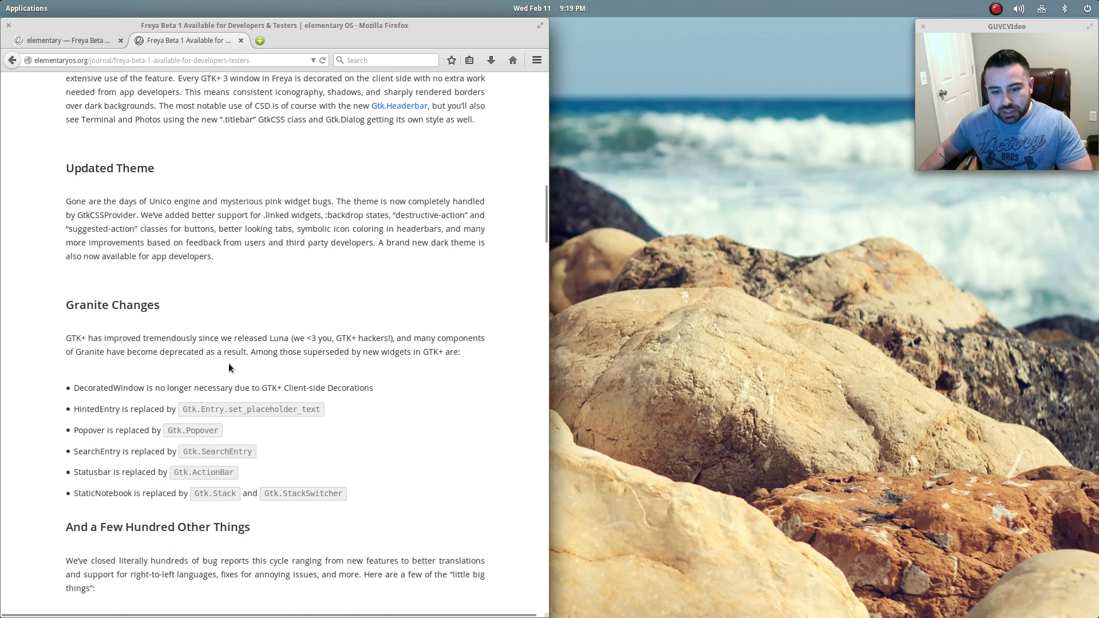
scroll(down, 3)
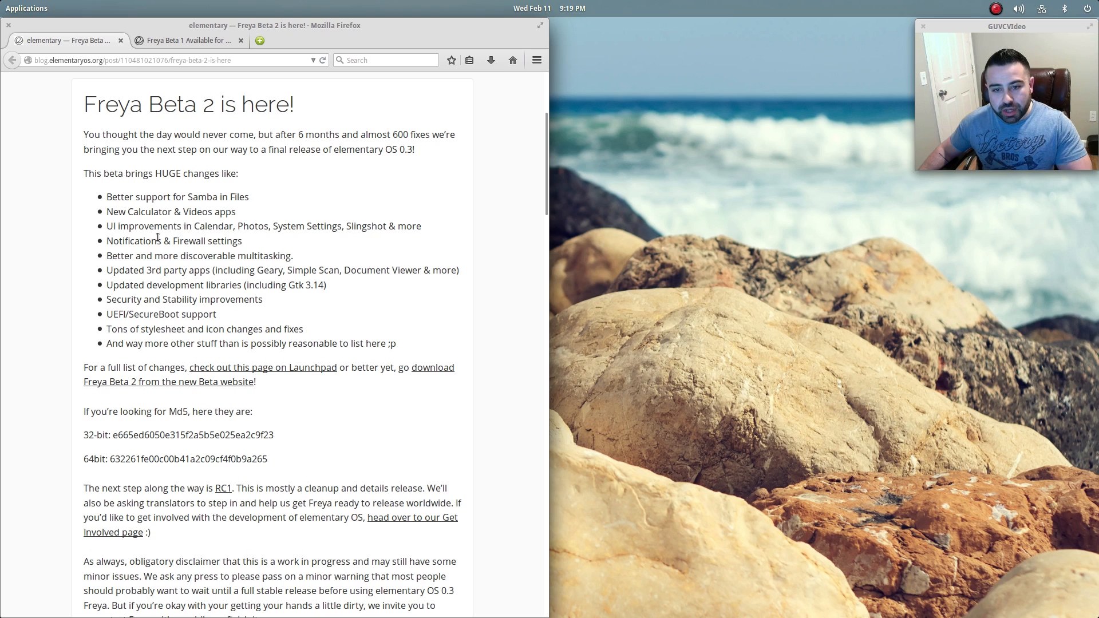
mouse_move(244, 245)
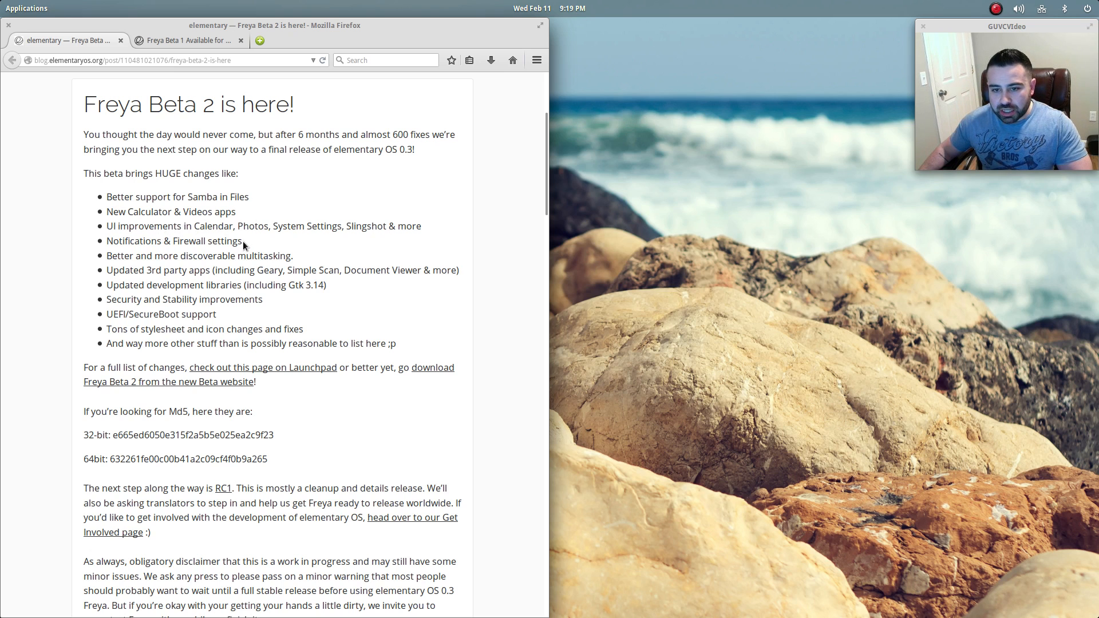
mouse_move(404, 232)
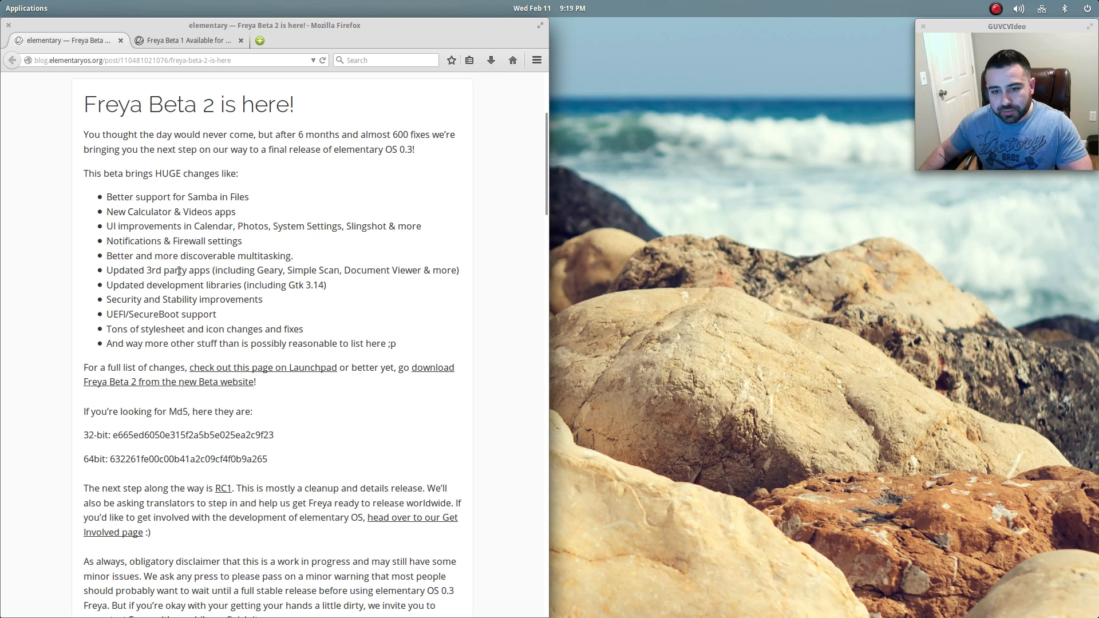
mouse_move(165, 296)
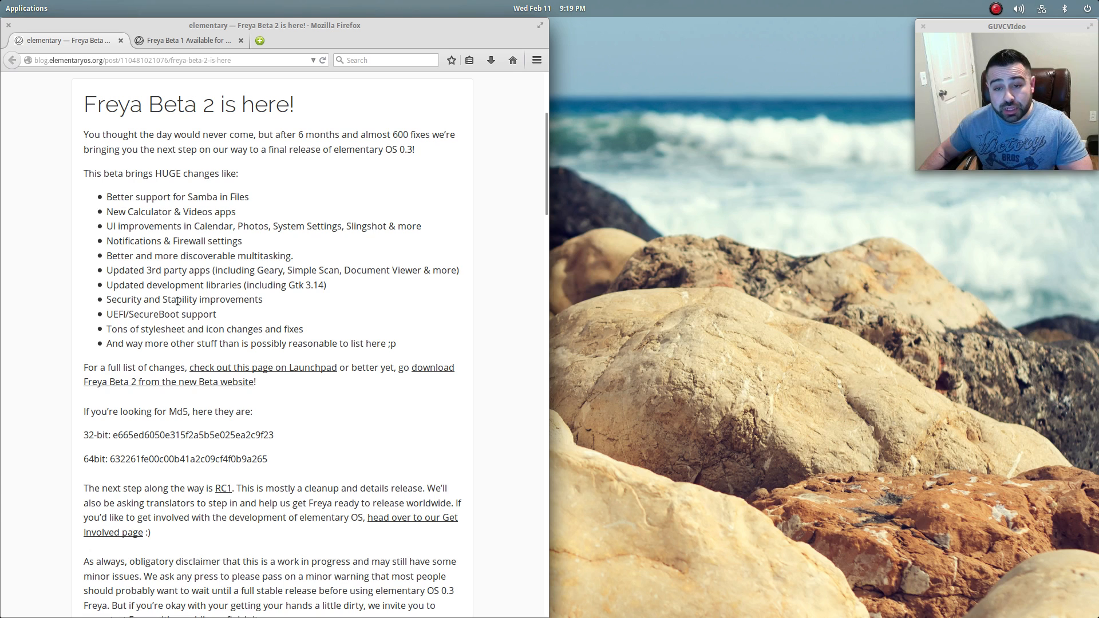
mouse_move(306, 321)
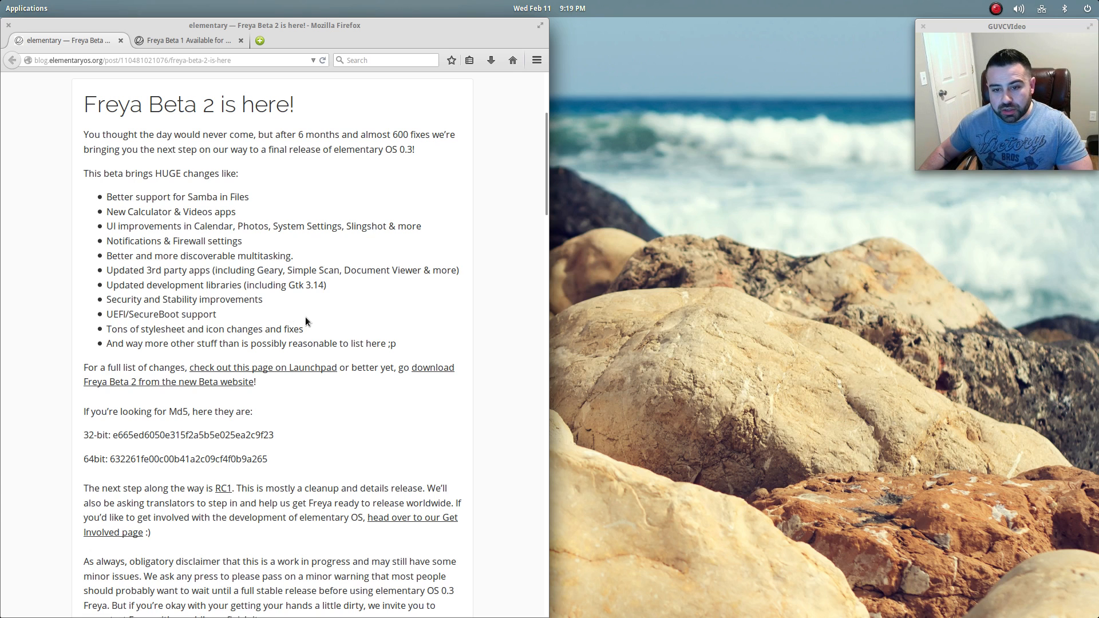
mouse_move(215, 323)
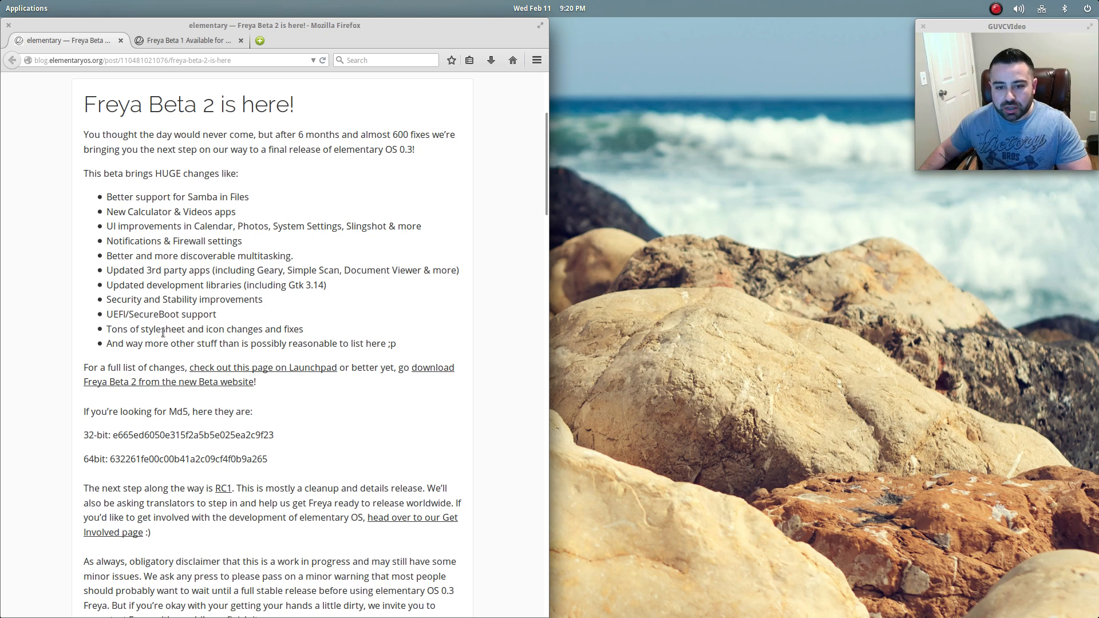
mouse_move(210, 339)
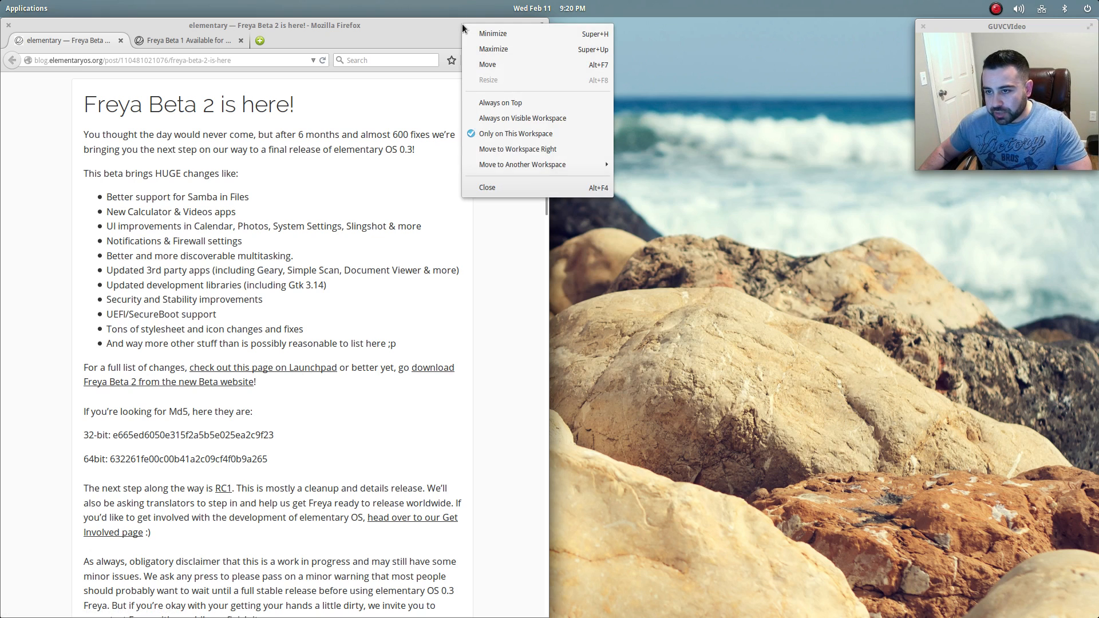
Step: Close the Firefox window, leaving the rocky beach desktop
click(487, 186)
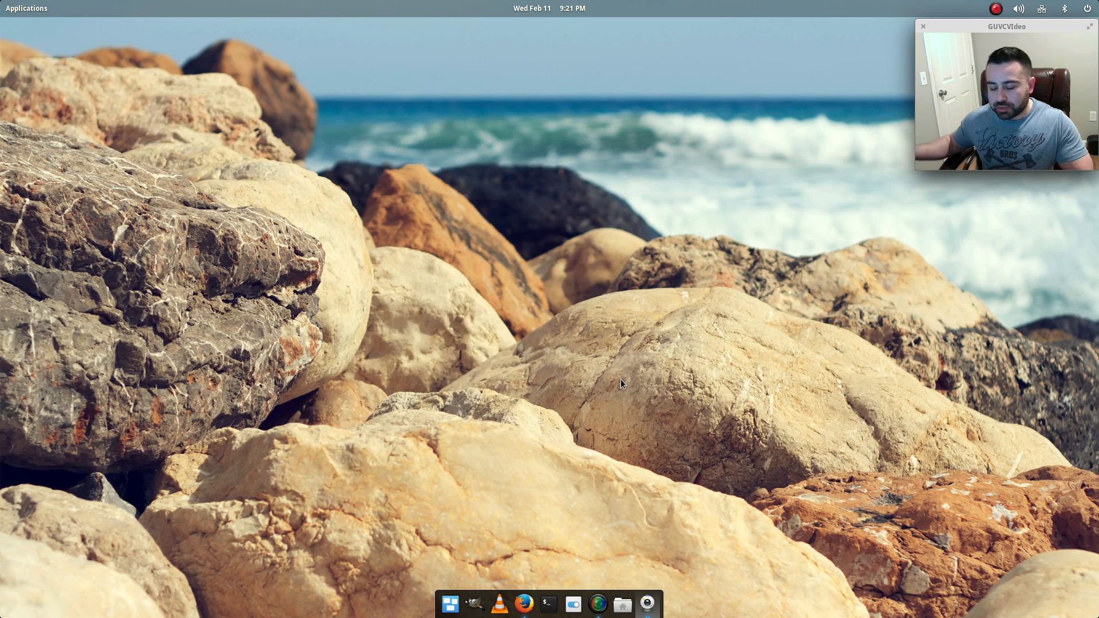
click(26, 8)
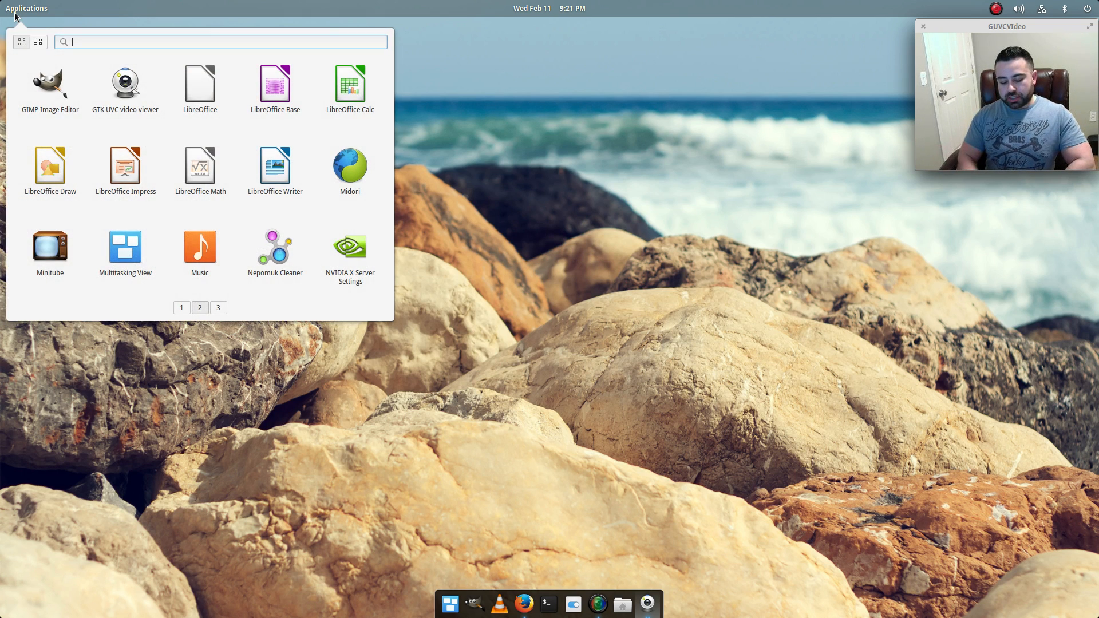
text(v)
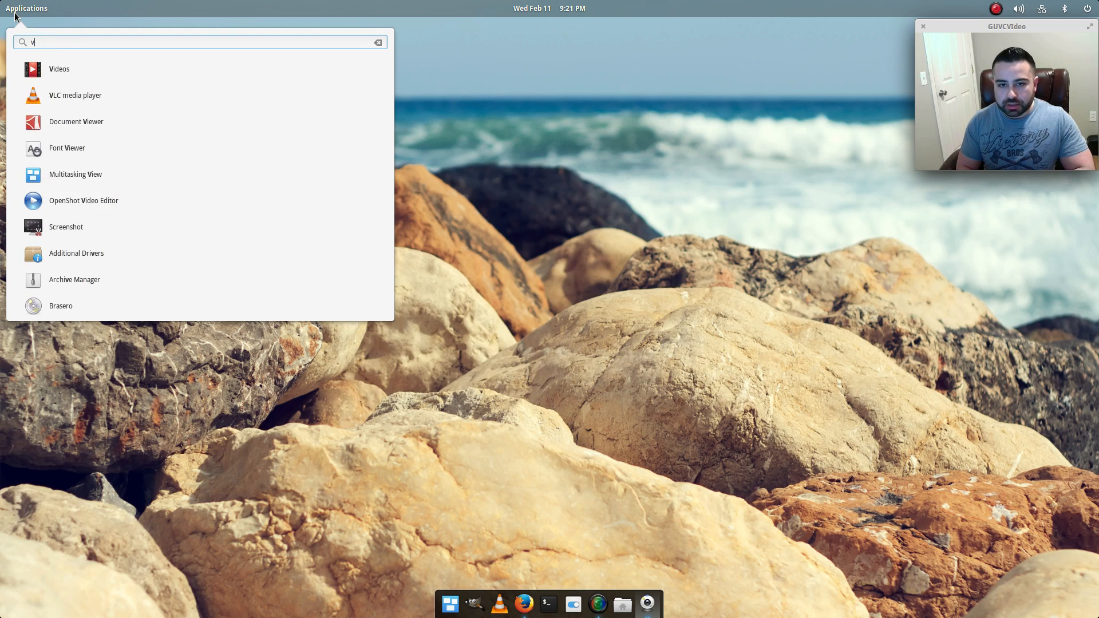
text(lc)
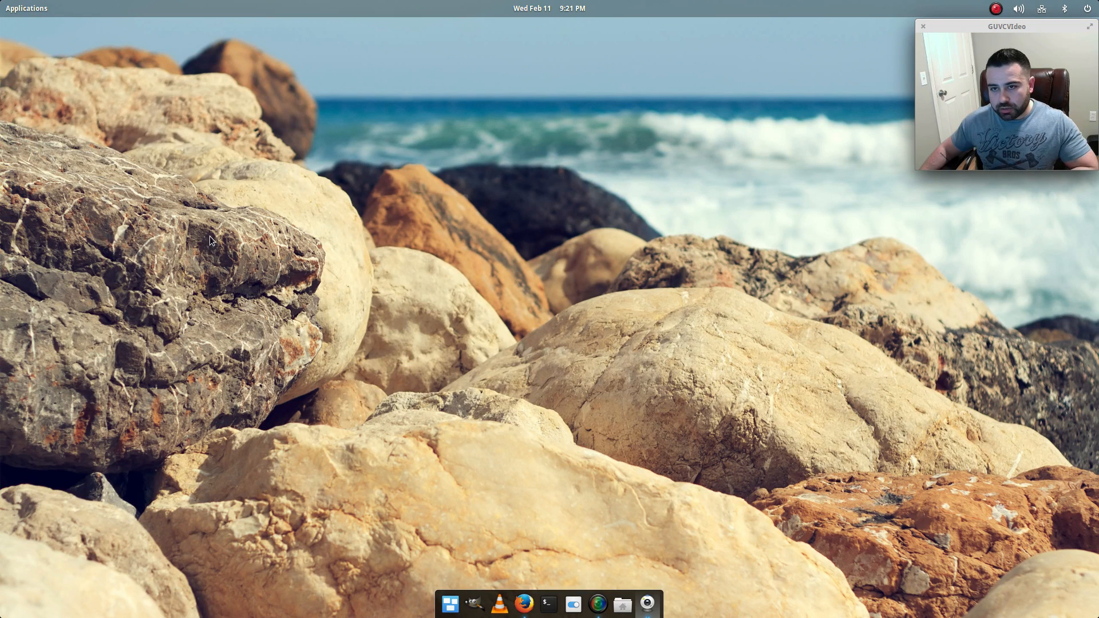
mouse_move(524, 603)
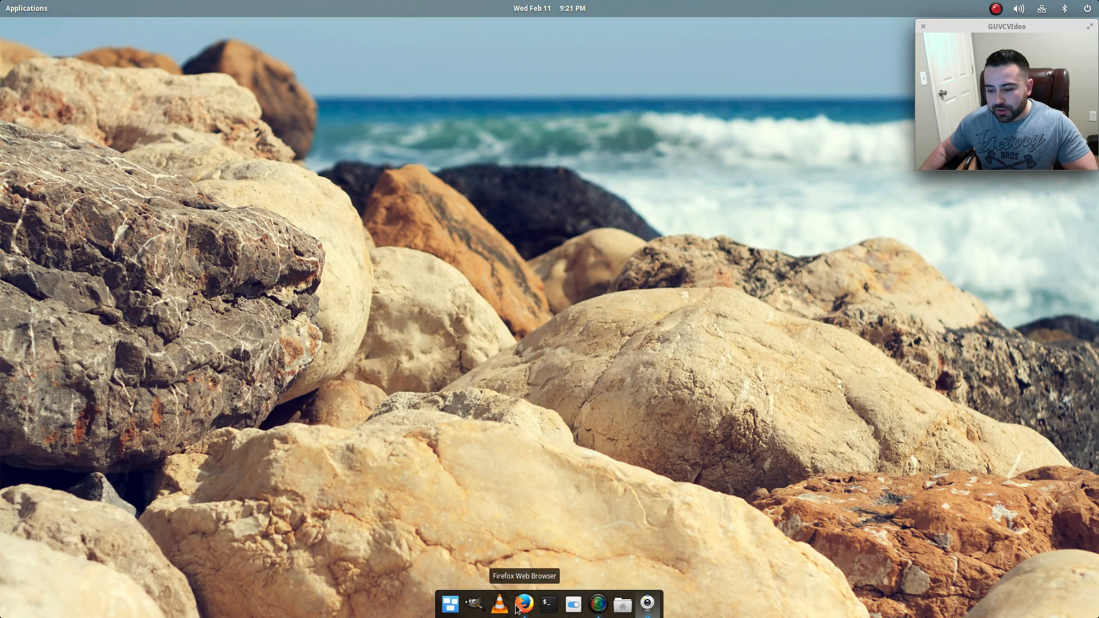
mouse_move(496, 508)
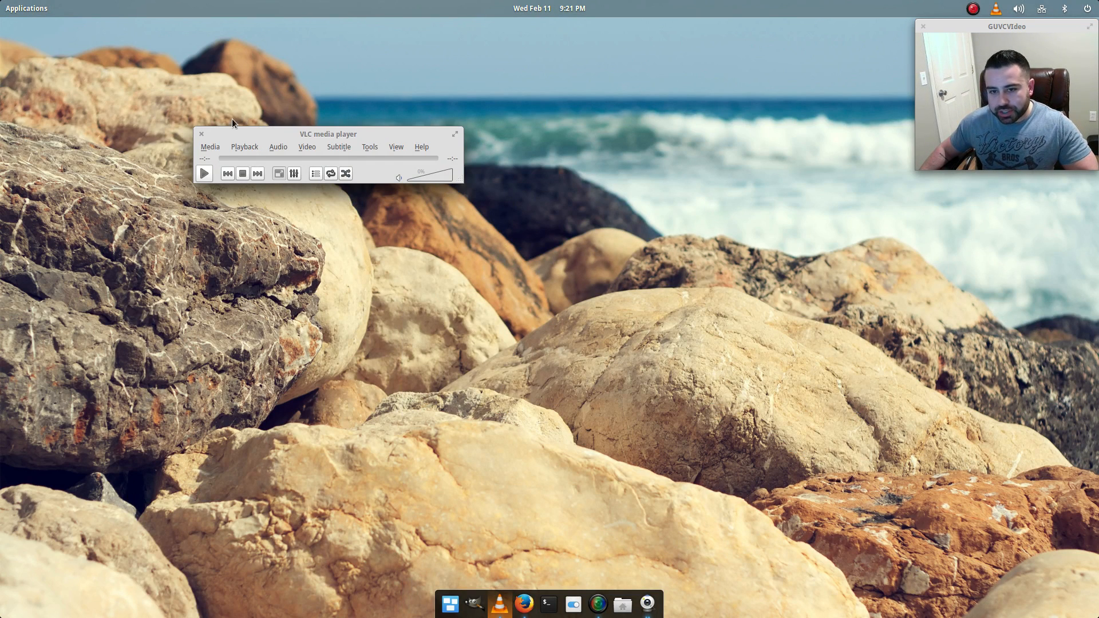
click(202, 134)
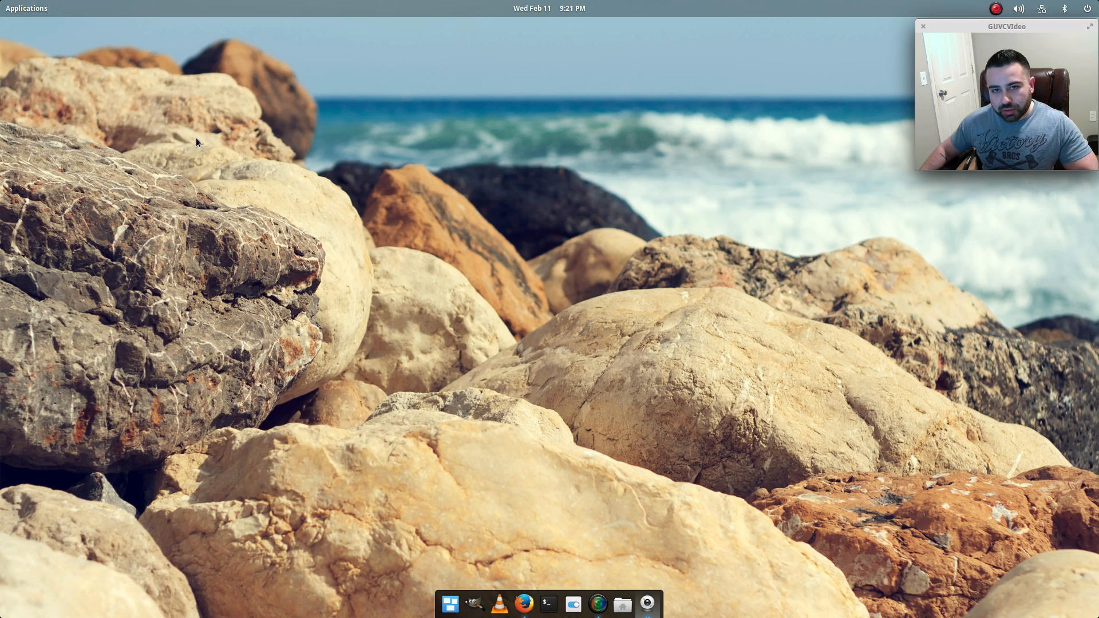
mouse_move(413, 527)
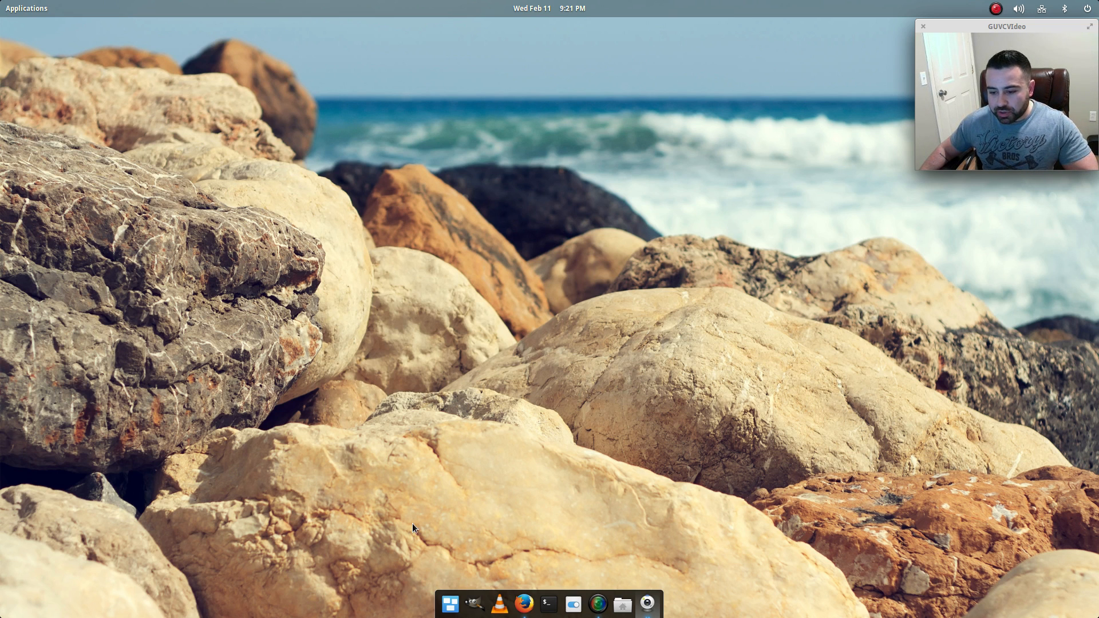
Step: Reopen the Slingshot launcher and enter '1+1' in its search
click(26, 8)
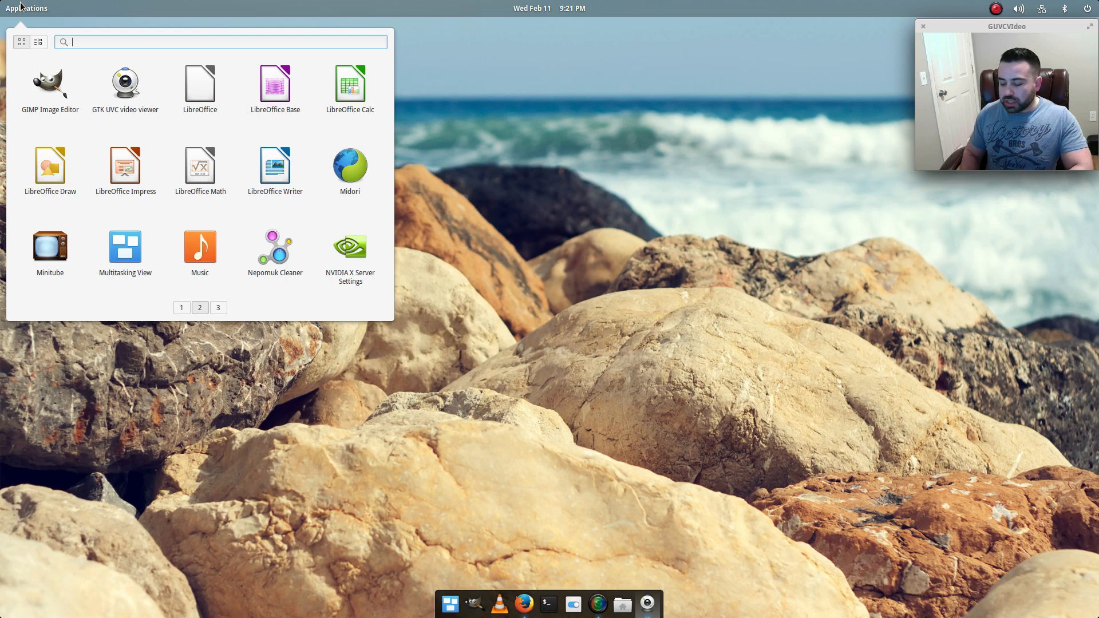
text(1+1)
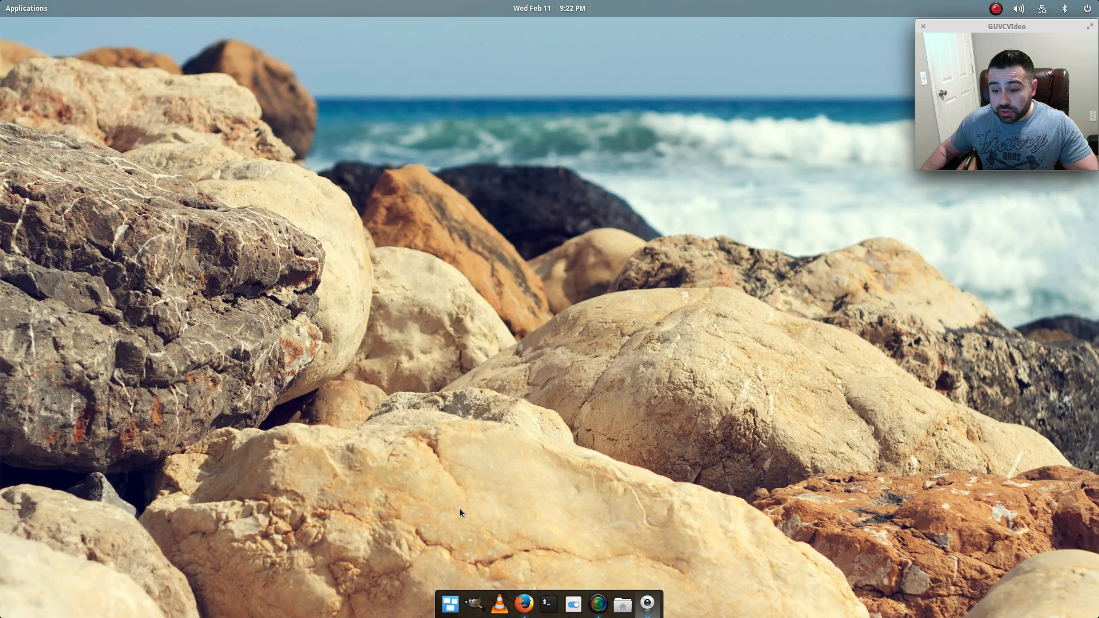
mouse_move(451, 603)
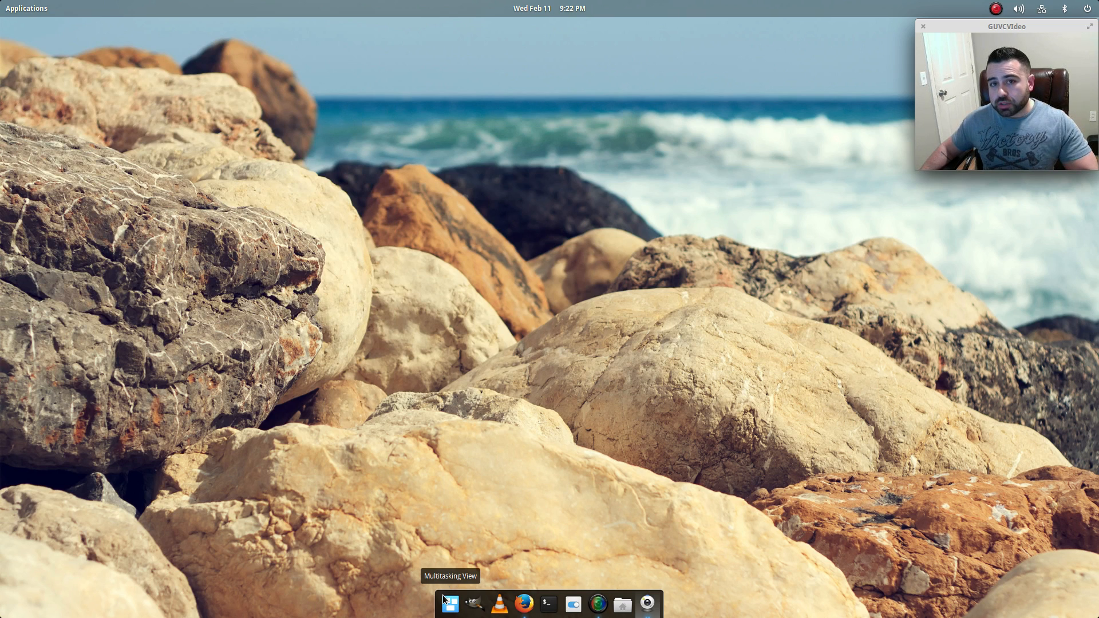
mouse_move(486, 529)
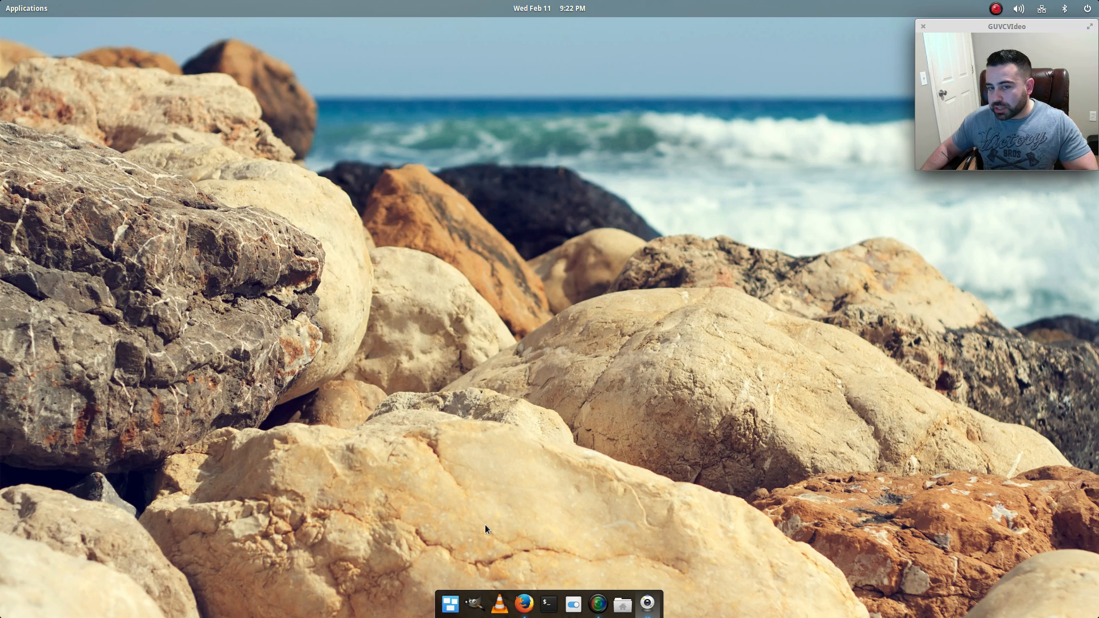
click(27, 8)
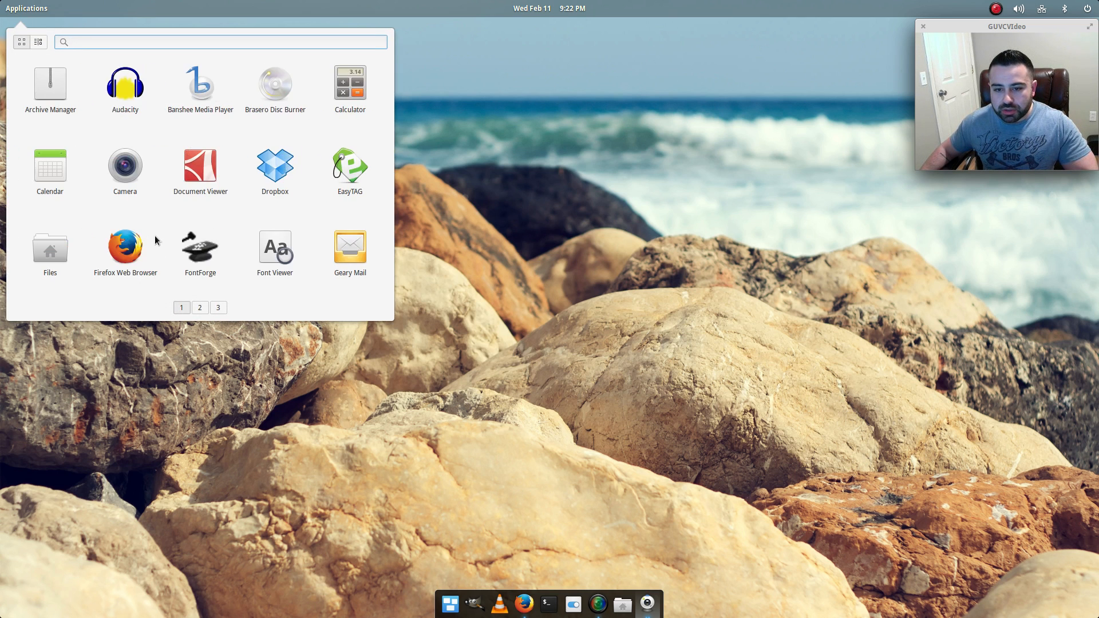
click(200, 308)
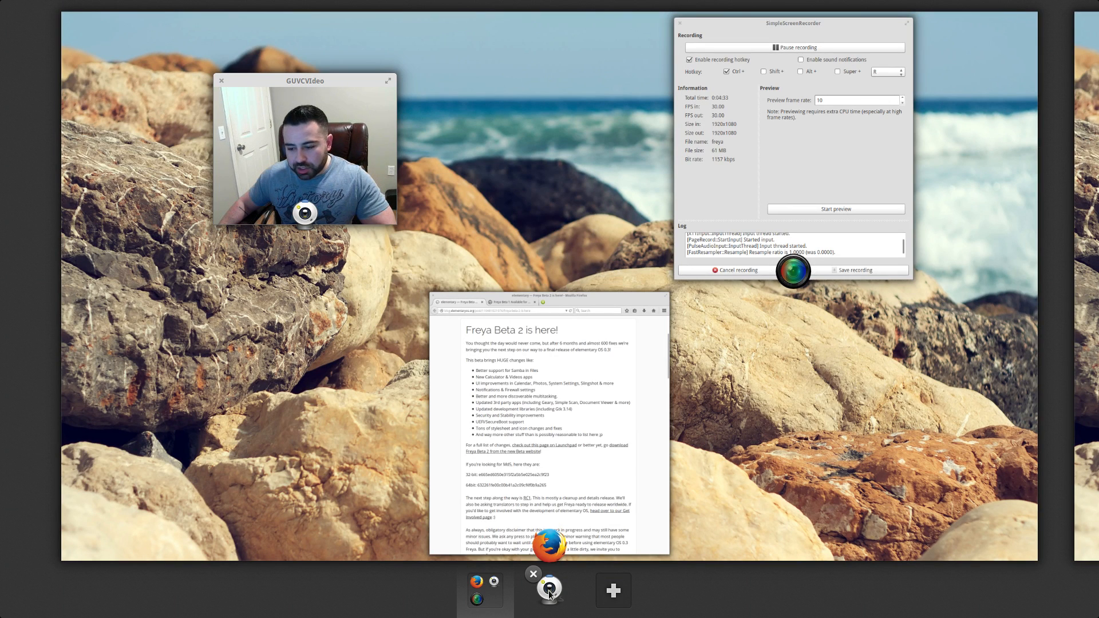
click(533, 573)
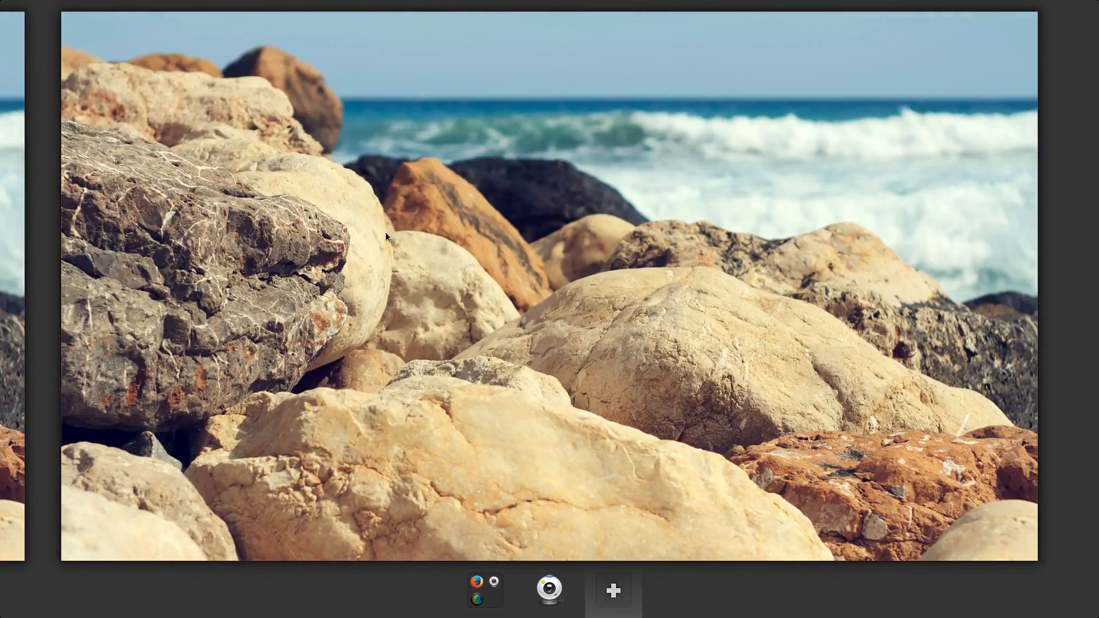
mouse_move(480, 599)
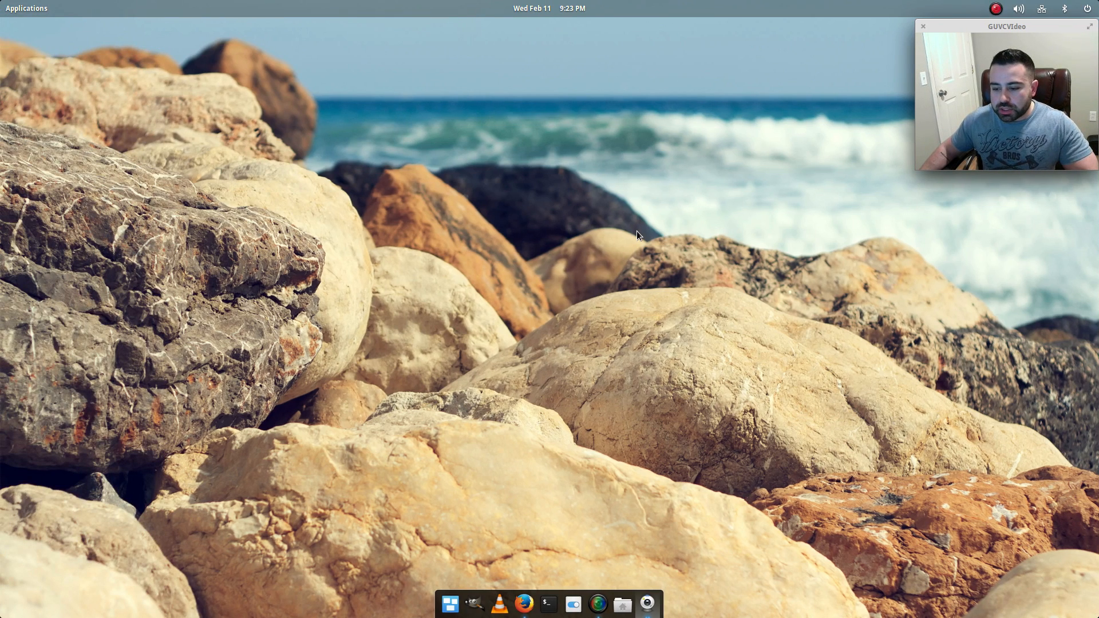
mouse_move(845, 411)
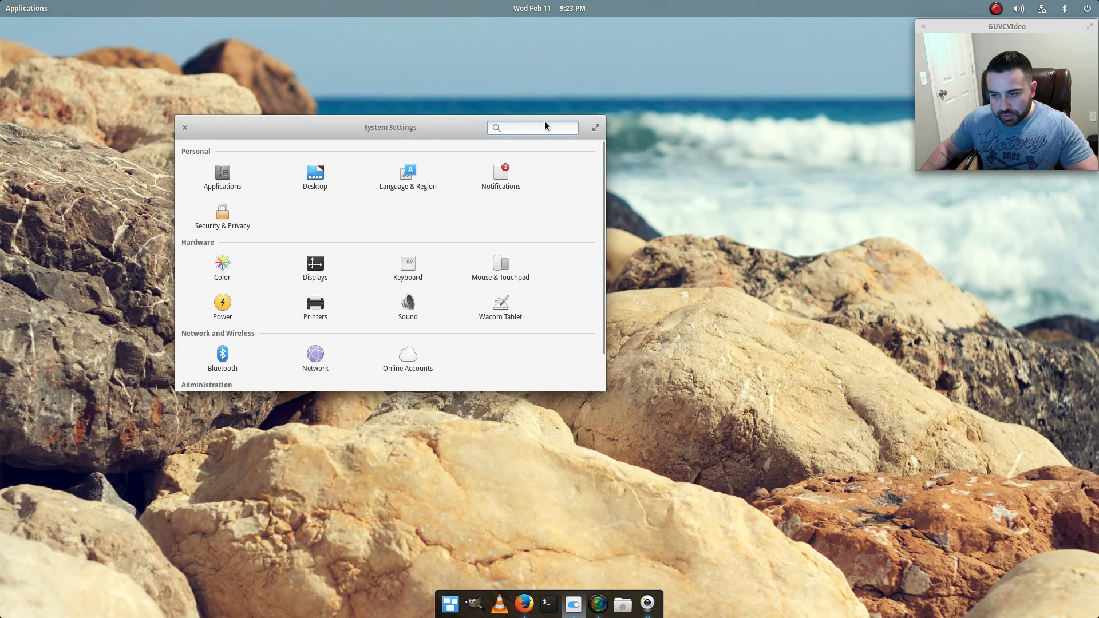
Step: Show the Notifications plug with Dropbox bubbles and sounds enabled
click(532, 127)
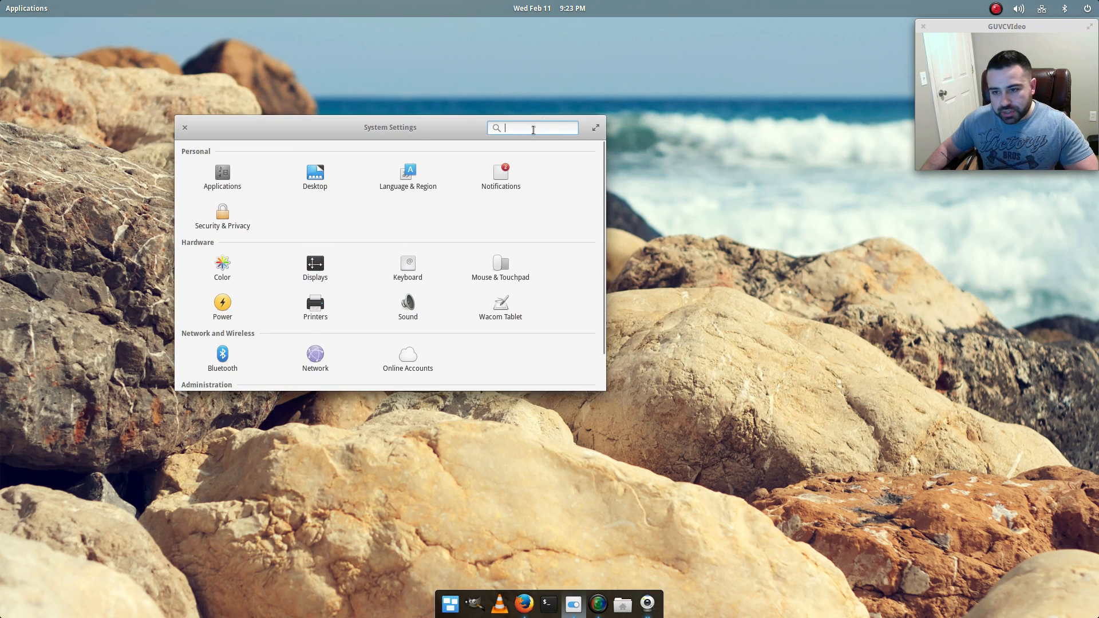
click(501, 173)
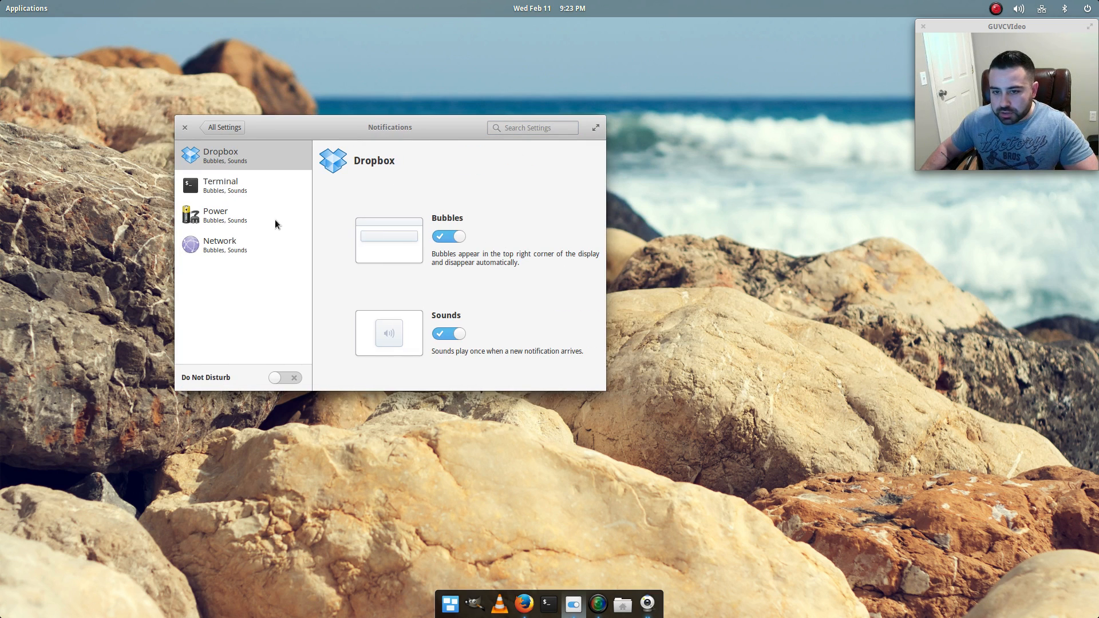
mouse_move(238, 193)
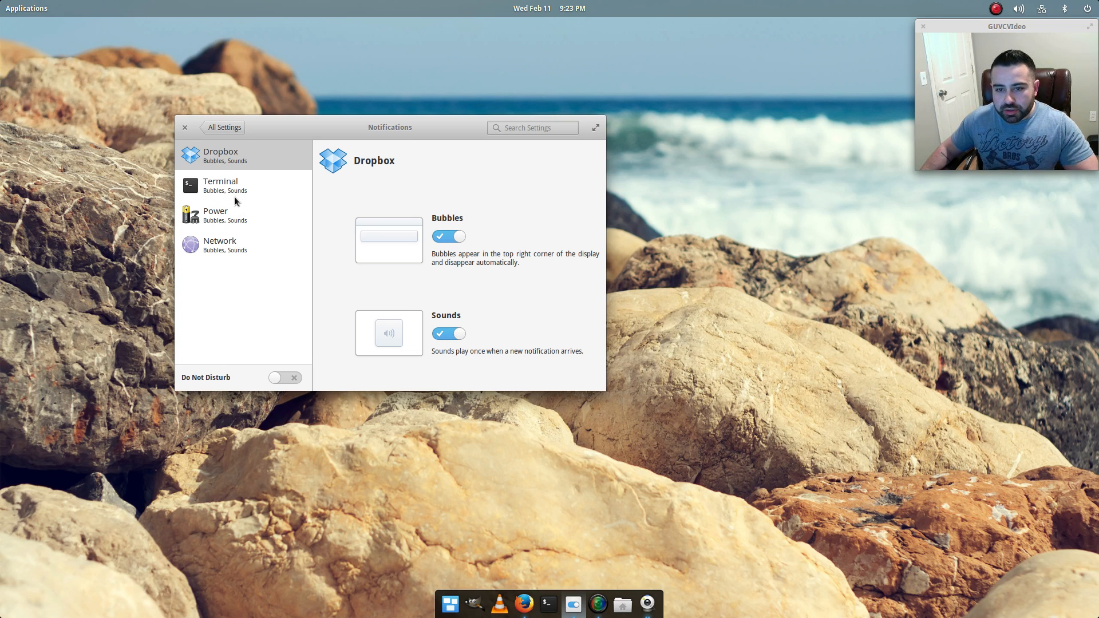
mouse_move(227, 226)
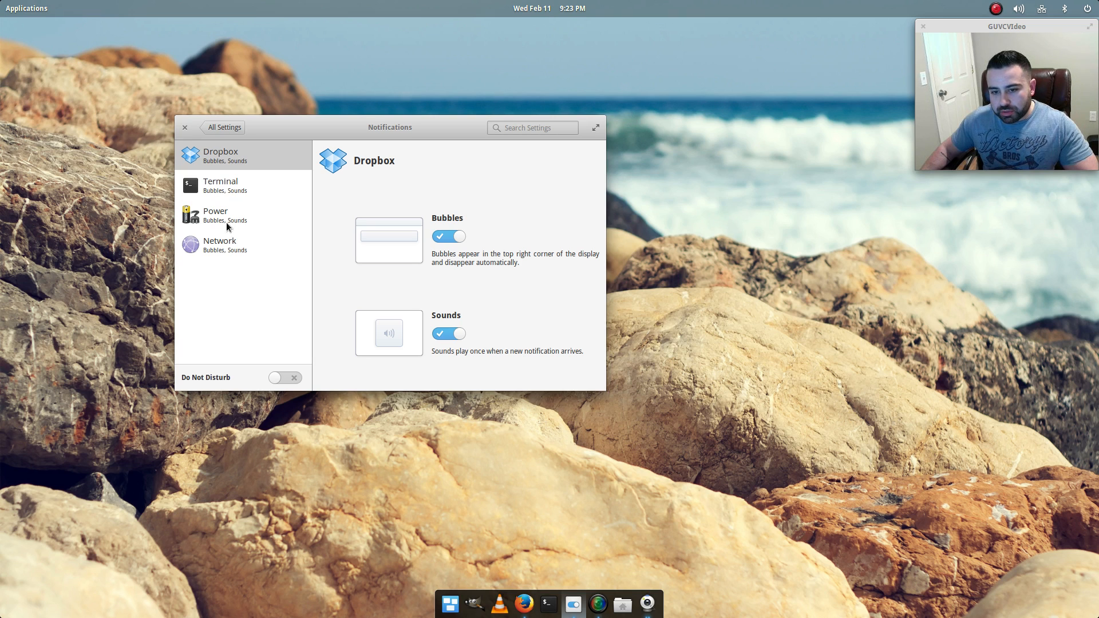
mouse_move(452, 263)
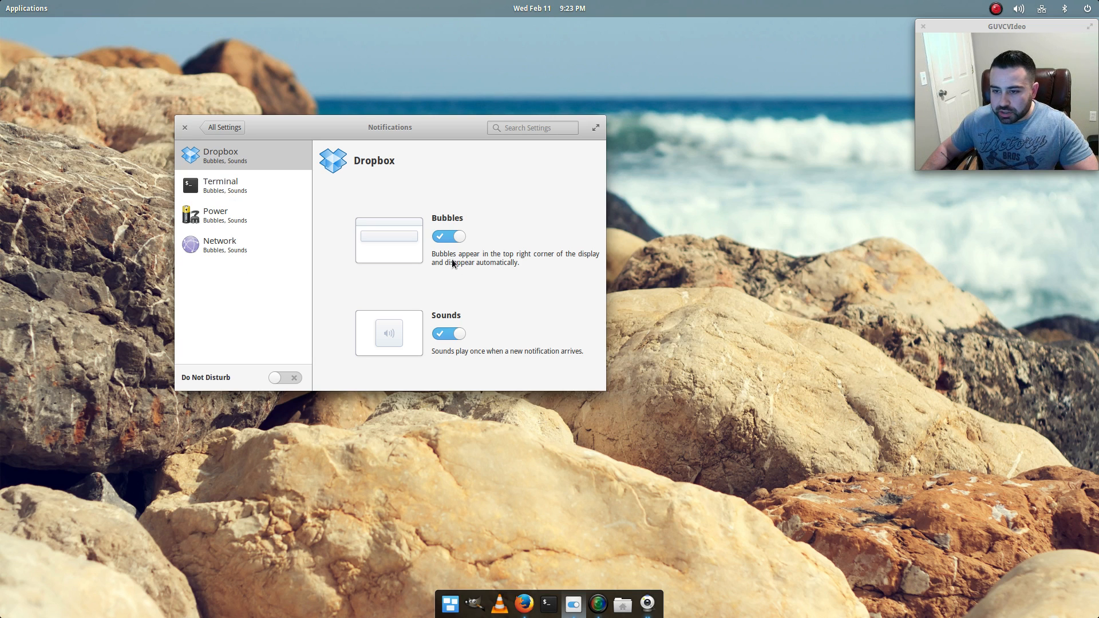
mouse_move(435, 214)
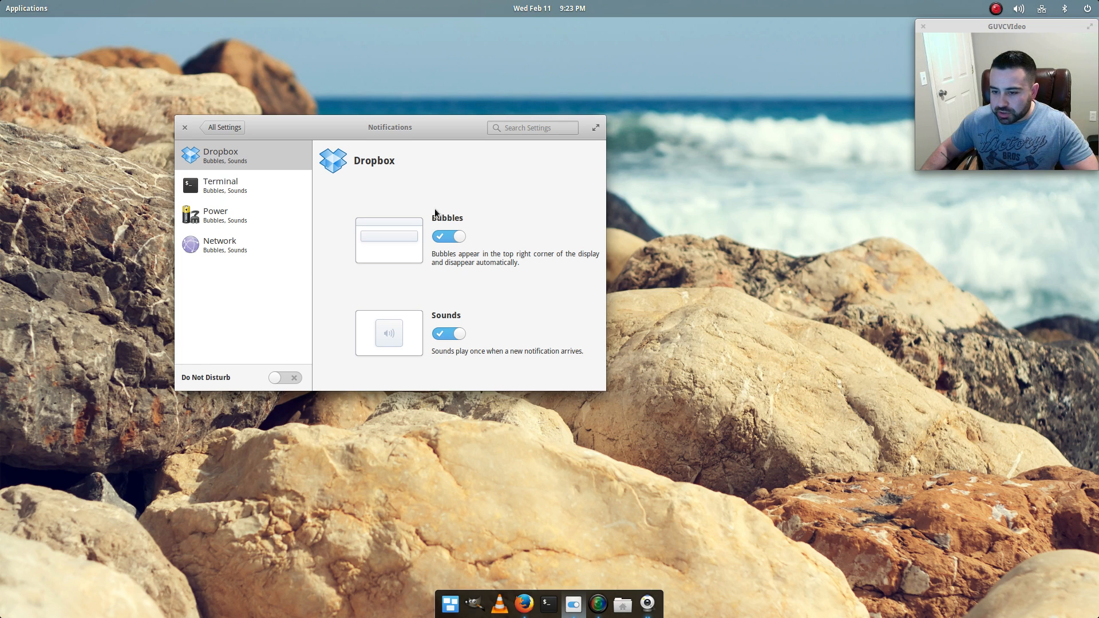
mouse_move(1091, 8)
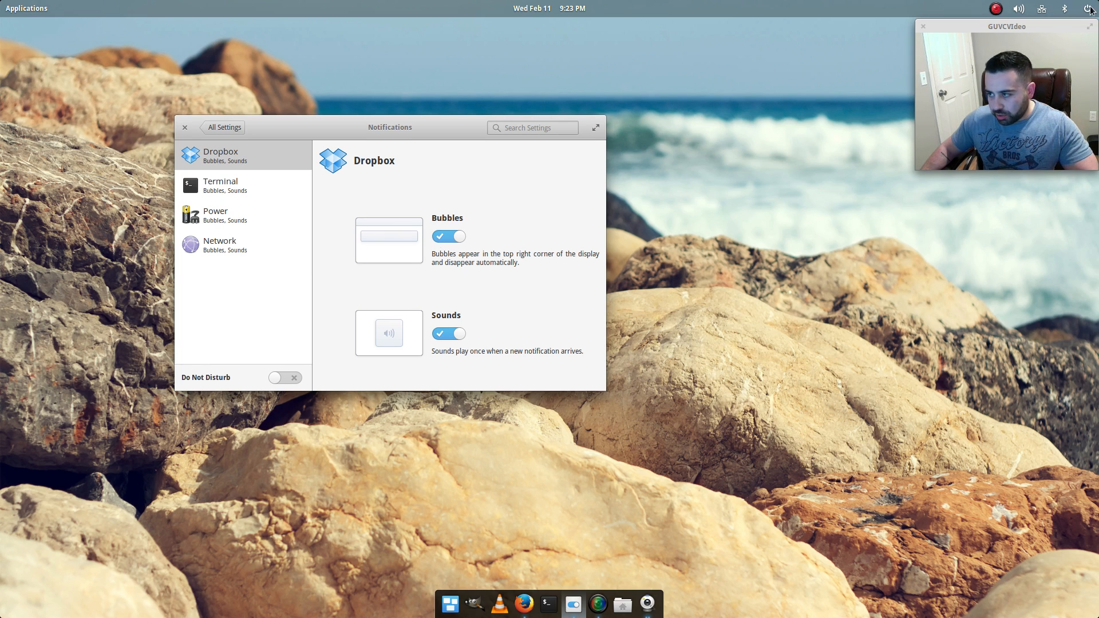
mouse_move(614, 208)
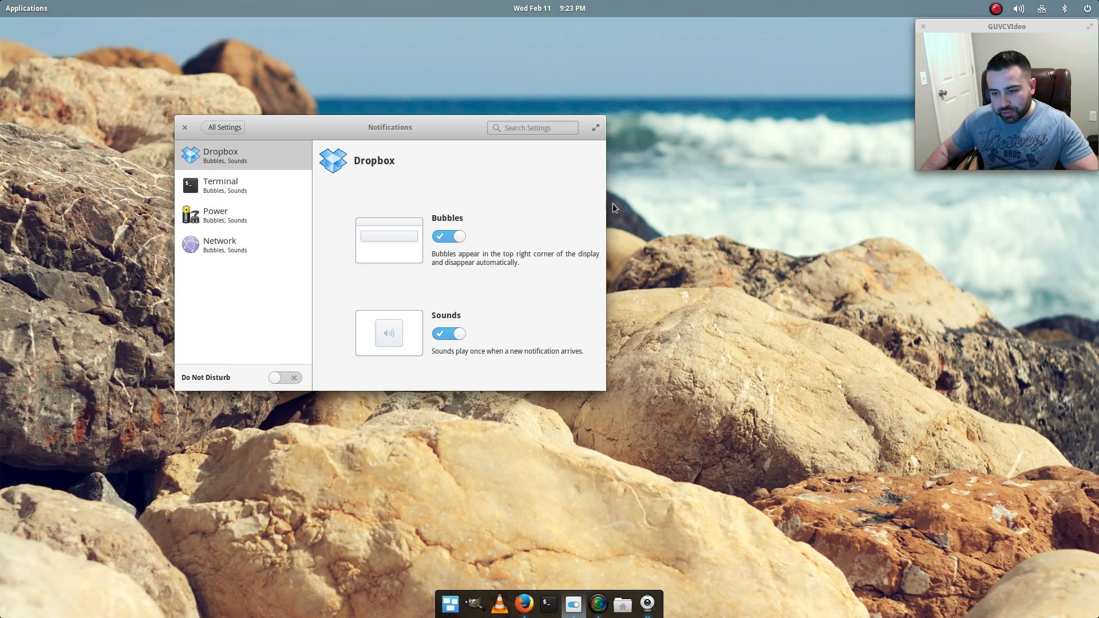
mouse_move(274, 390)
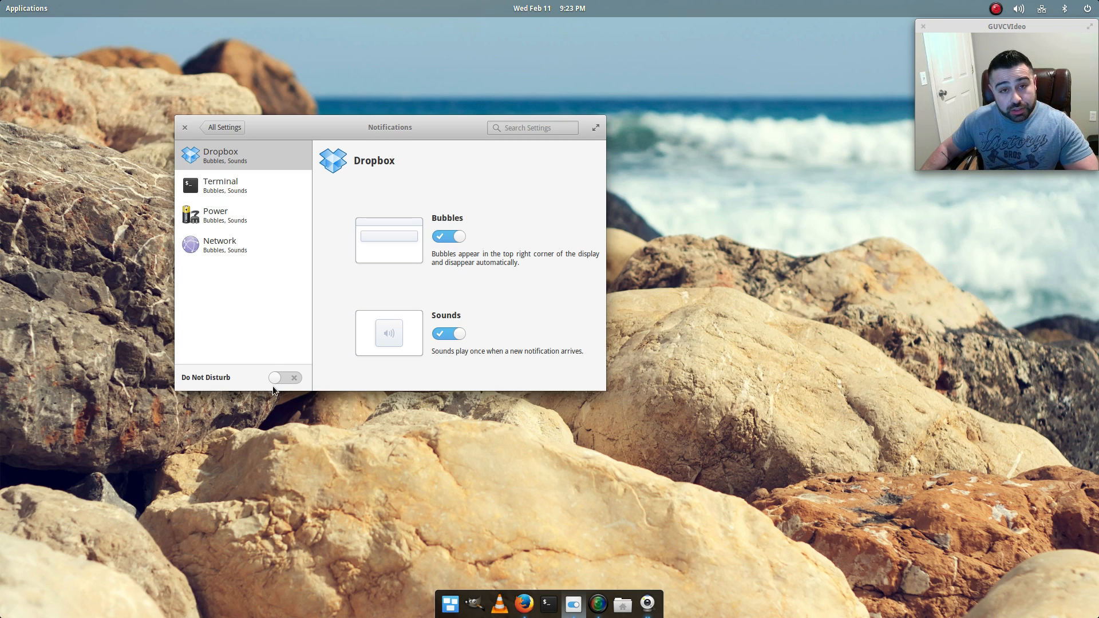
Step: Return to All Settings and show the Security & Privacy plug
click(226, 127)
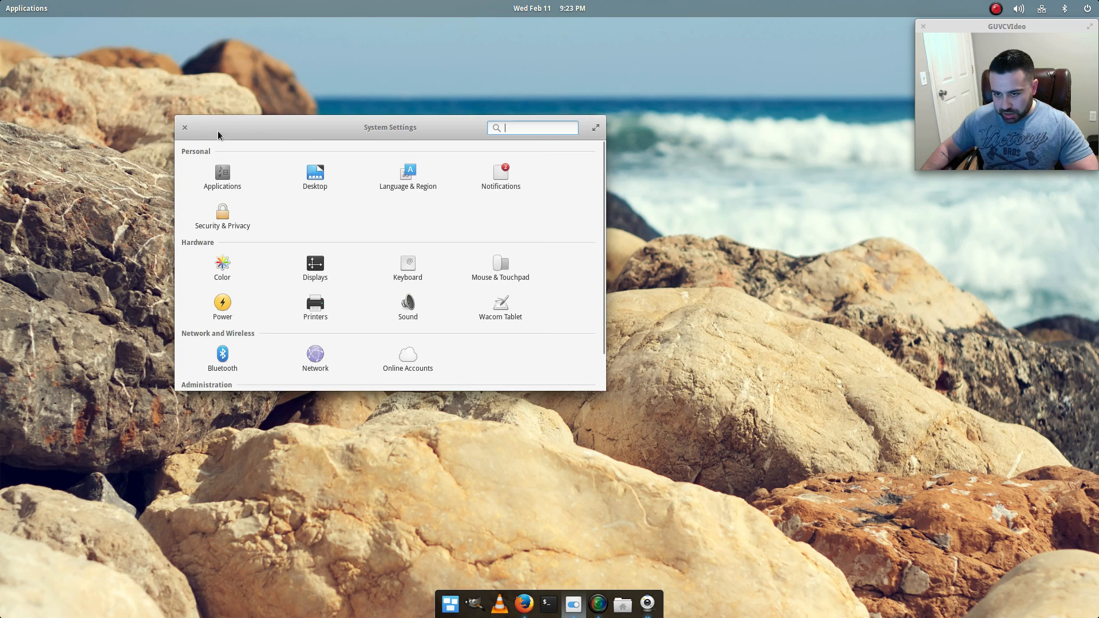
click(222, 214)
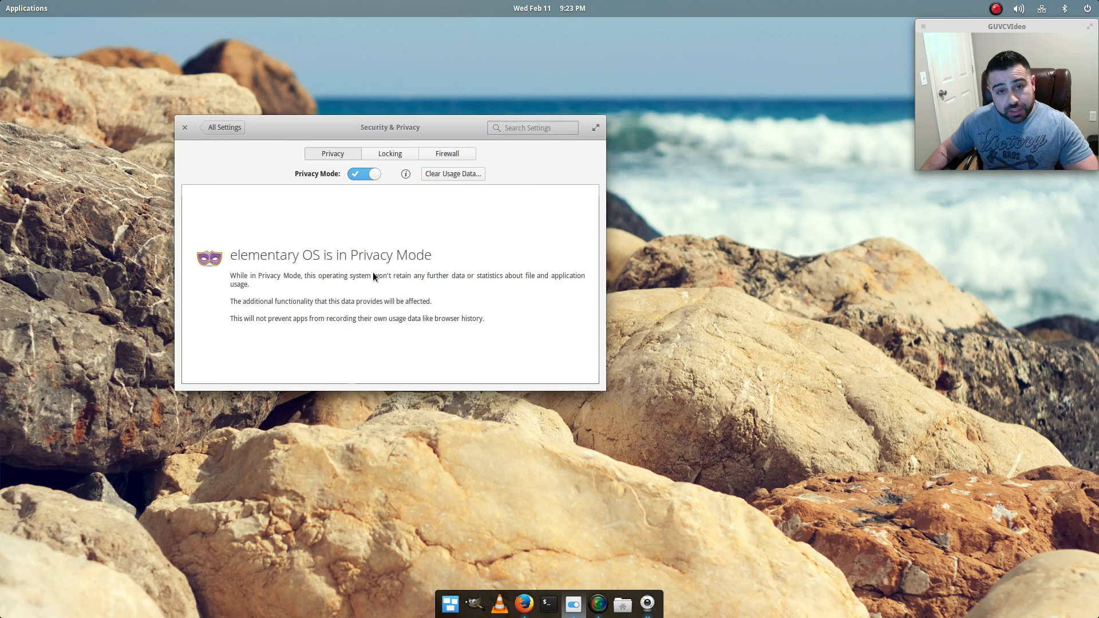
mouse_move(294, 279)
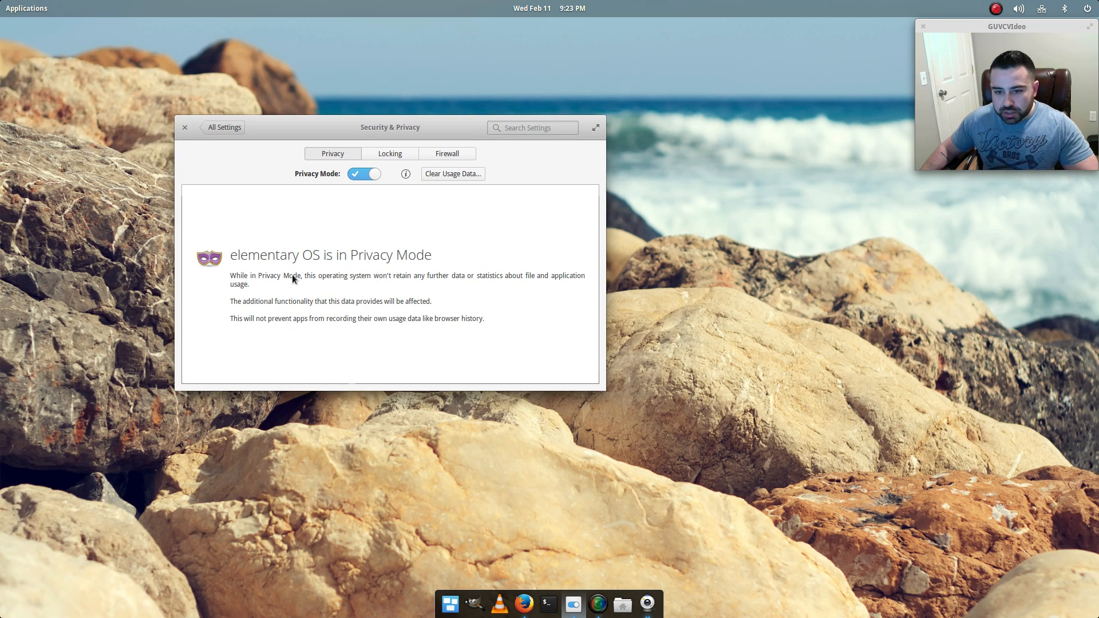
mouse_move(379, 291)
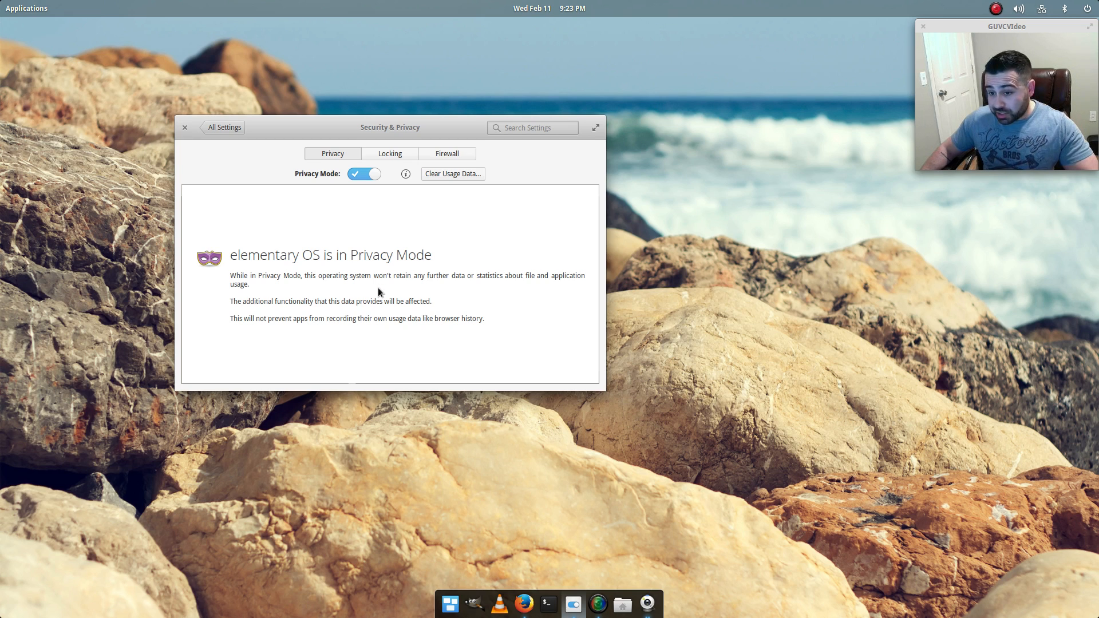
mouse_move(532, 297)
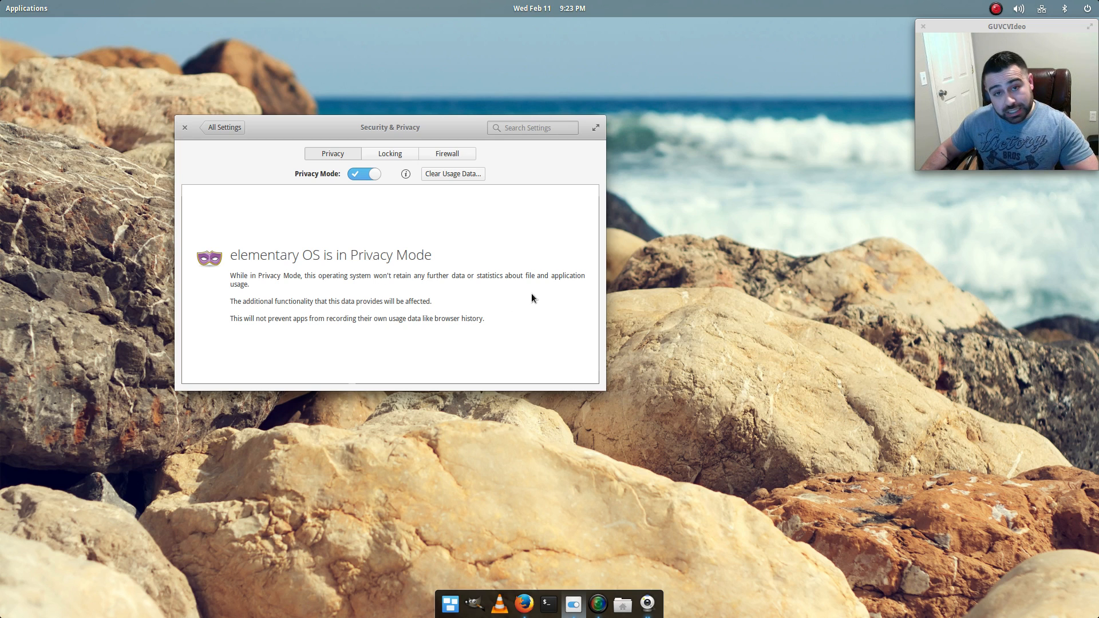
mouse_move(551, 282)
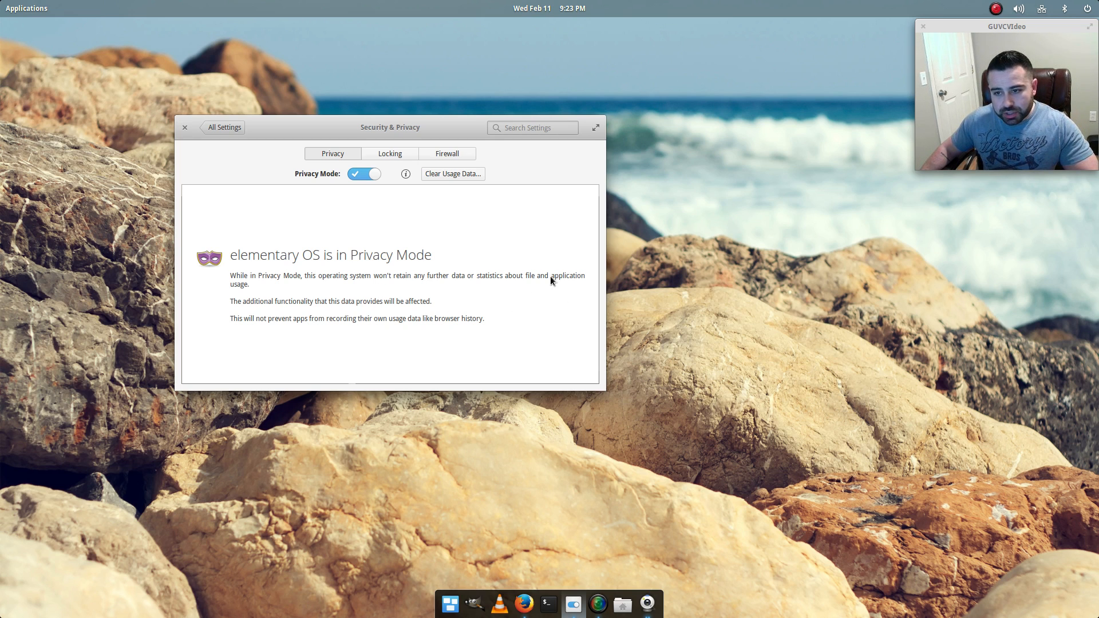
mouse_move(440, 178)
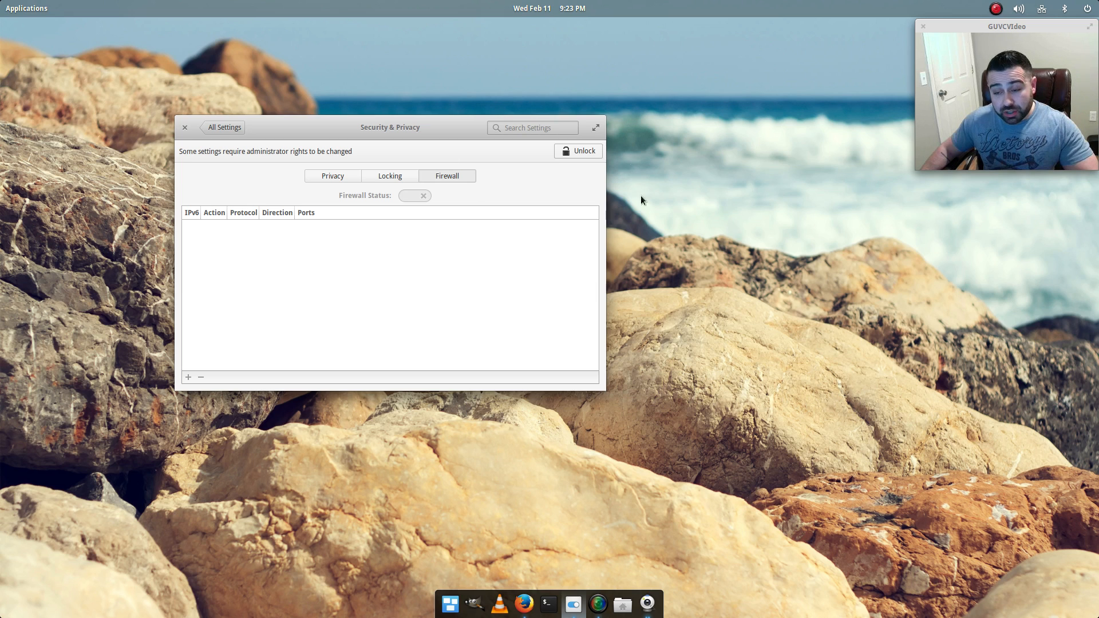
mouse_move(541, 232)
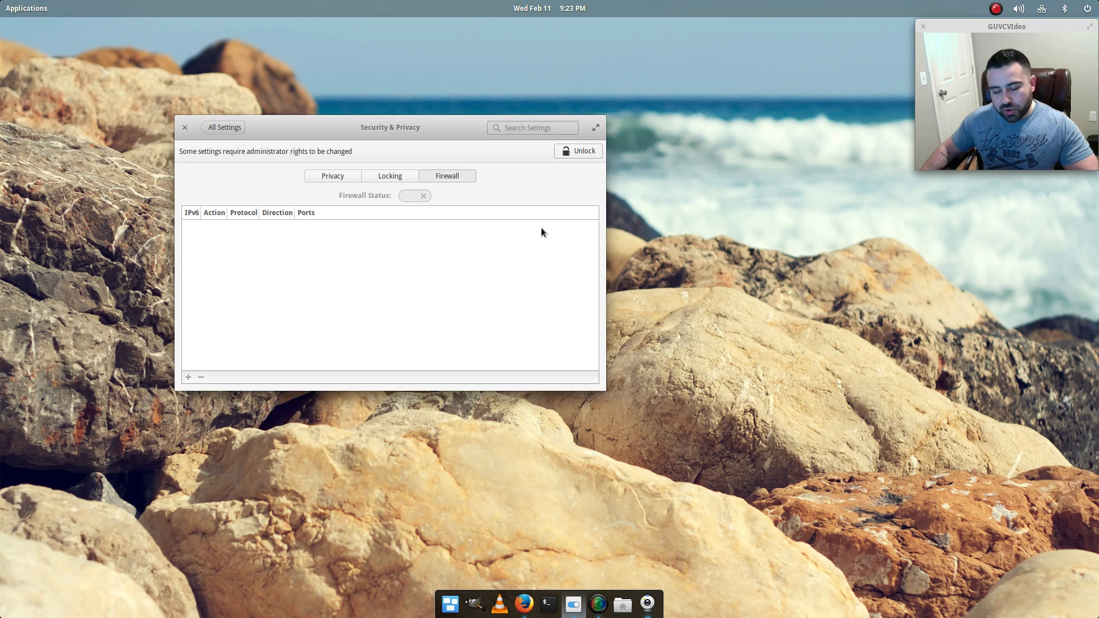
mouse_move(522, 359)
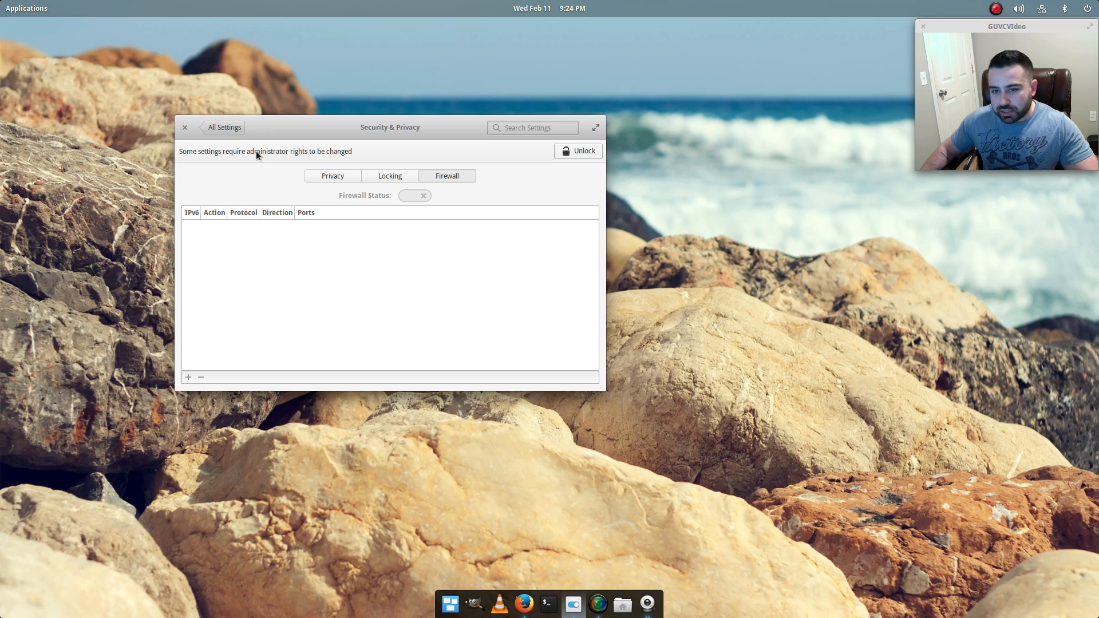
mouse_move(498, 191)
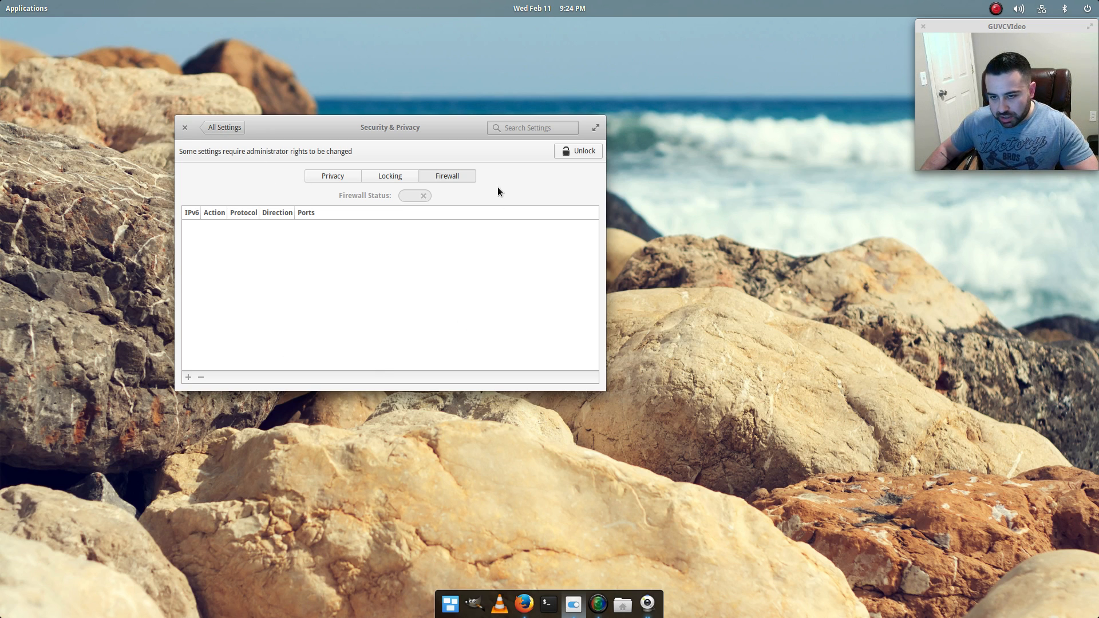
mouse_move(301, 199)
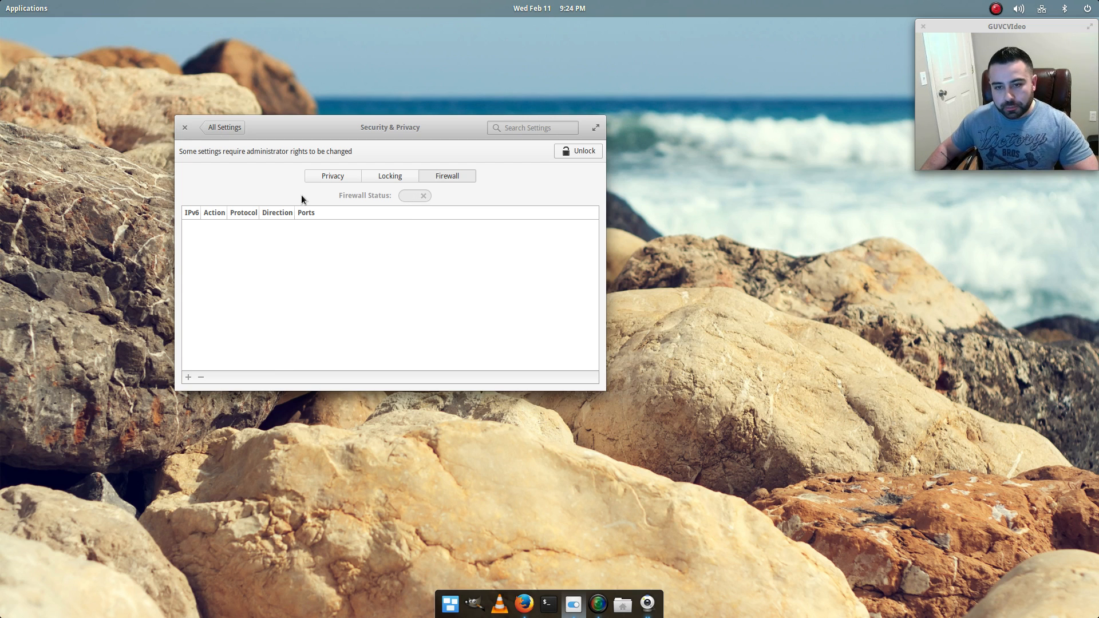
Step: View the Online Accounts plug and return to the settings overview
click(224, 127)
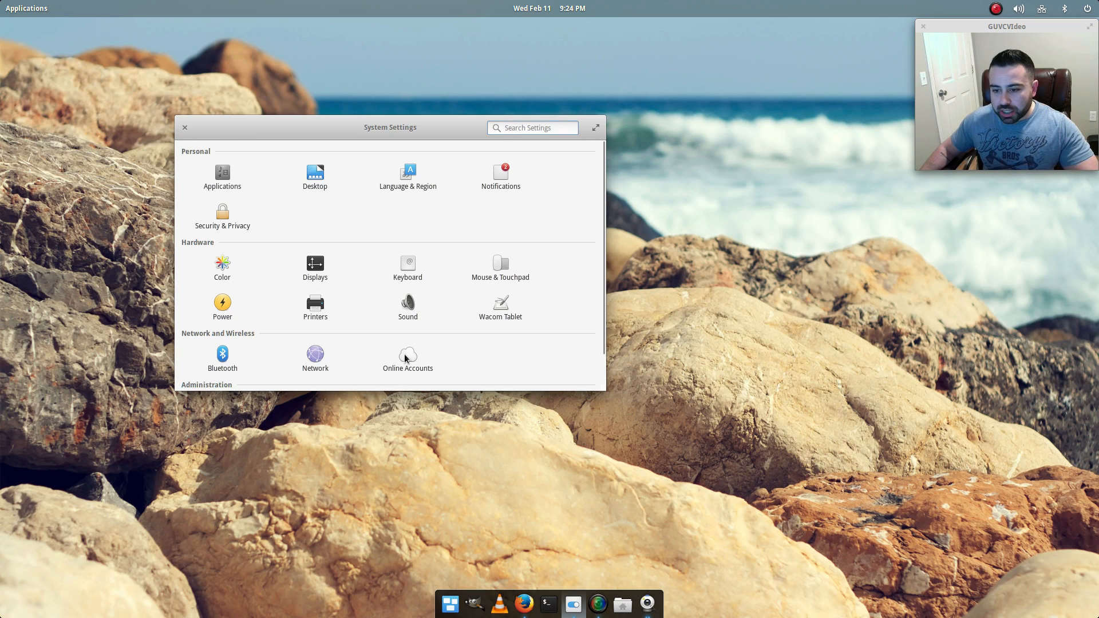
click(407, 355)
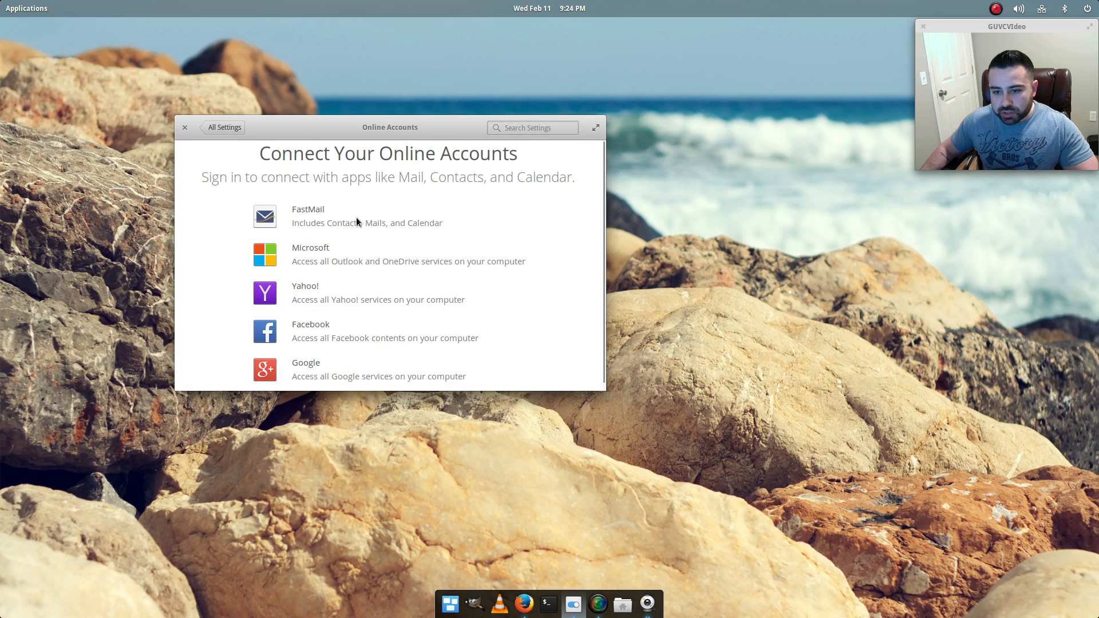
mouse_move(350, 298)
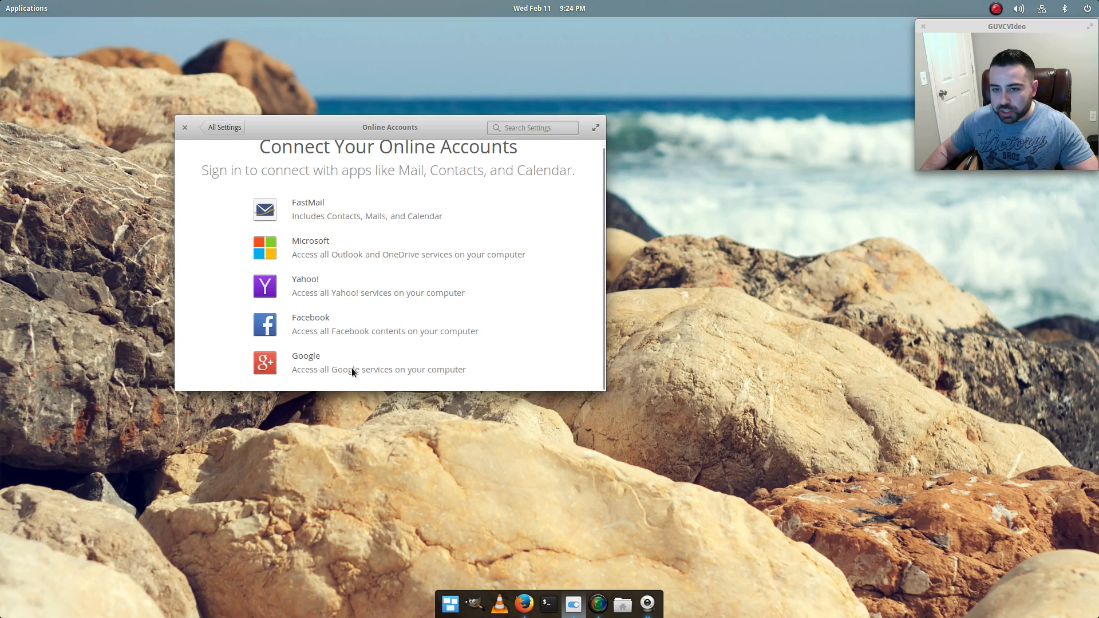
click(223, 127)
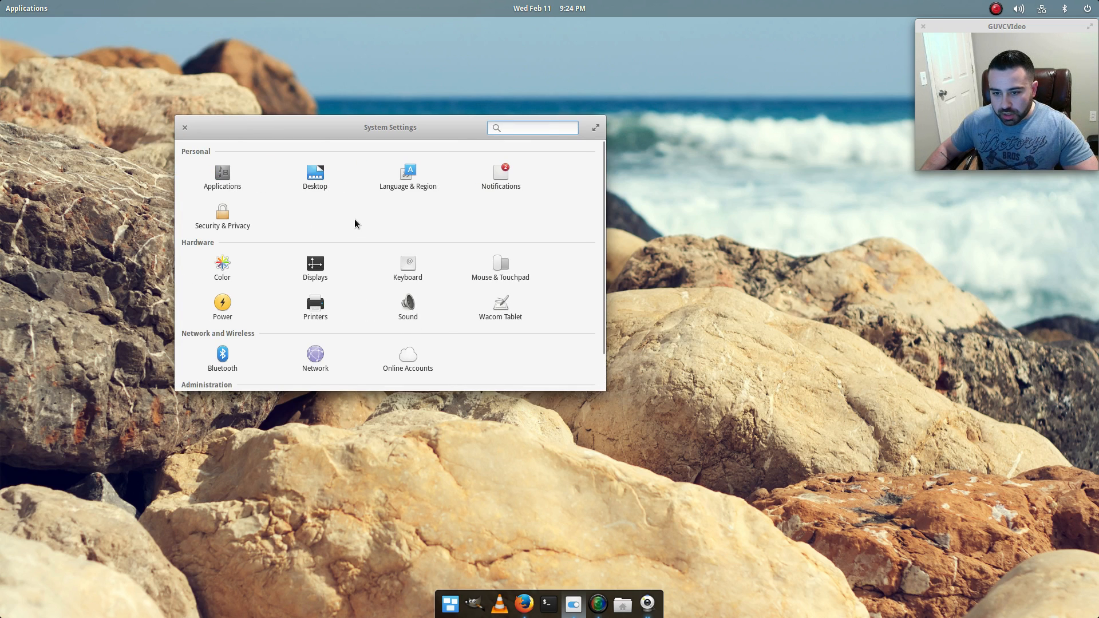
Step: View the About page for elementary OS 0.3 Freya and return to the overview
scroll(down, 3)
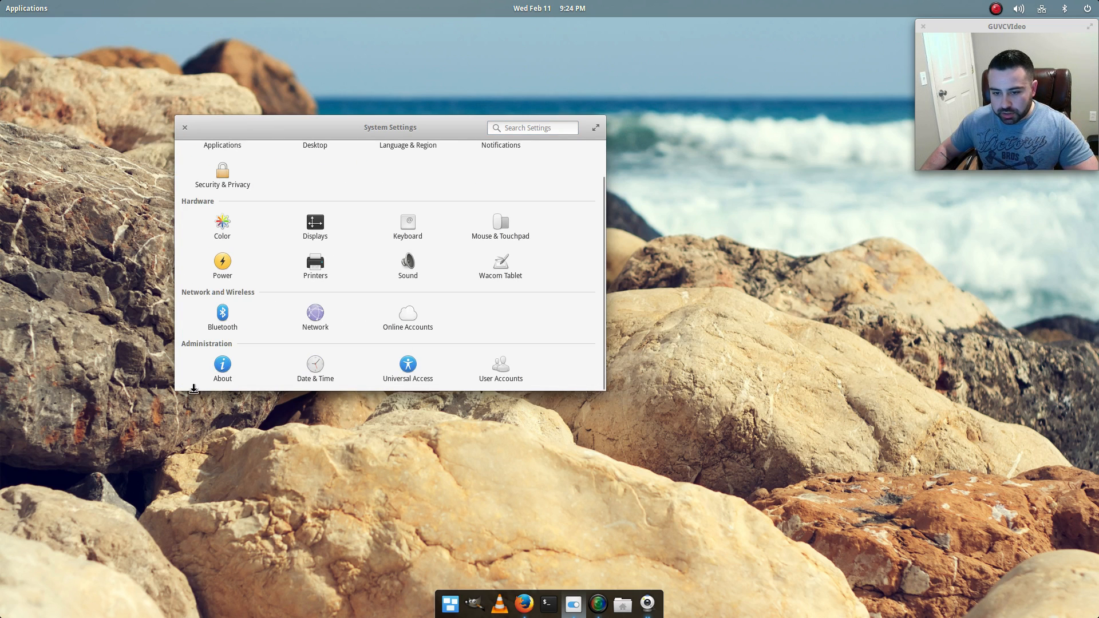
click(222, 368)
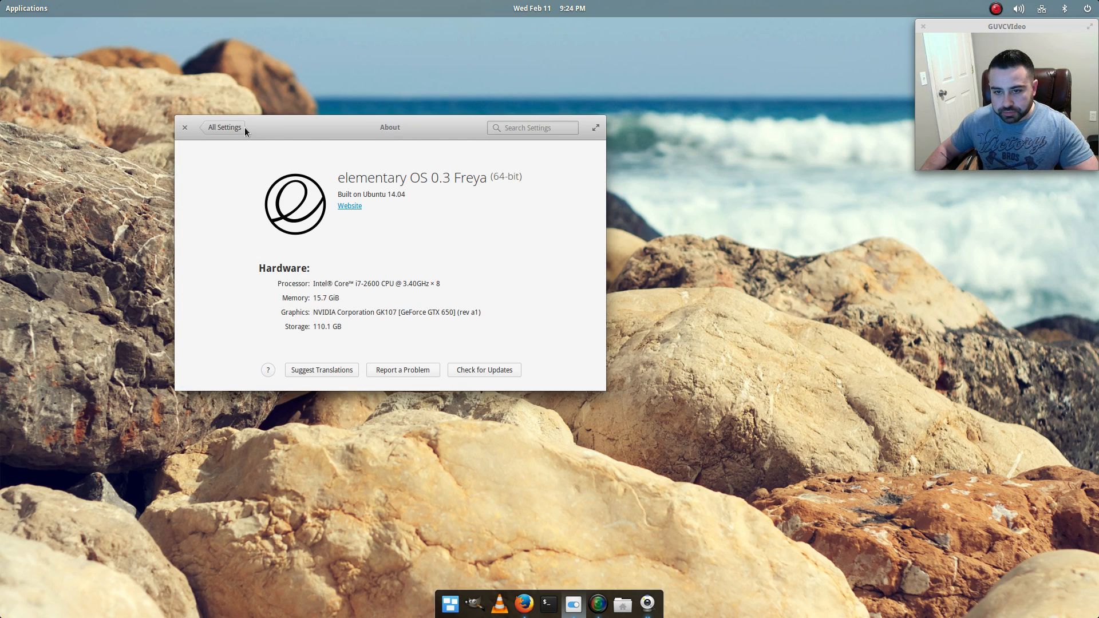
click(223, 127)
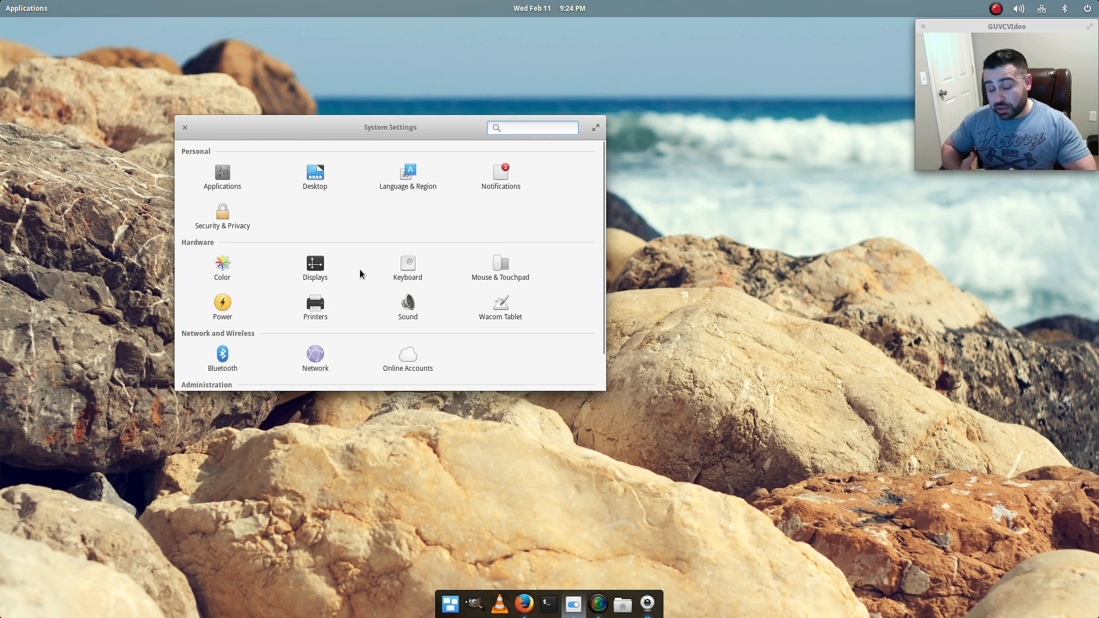
click(531, 127)
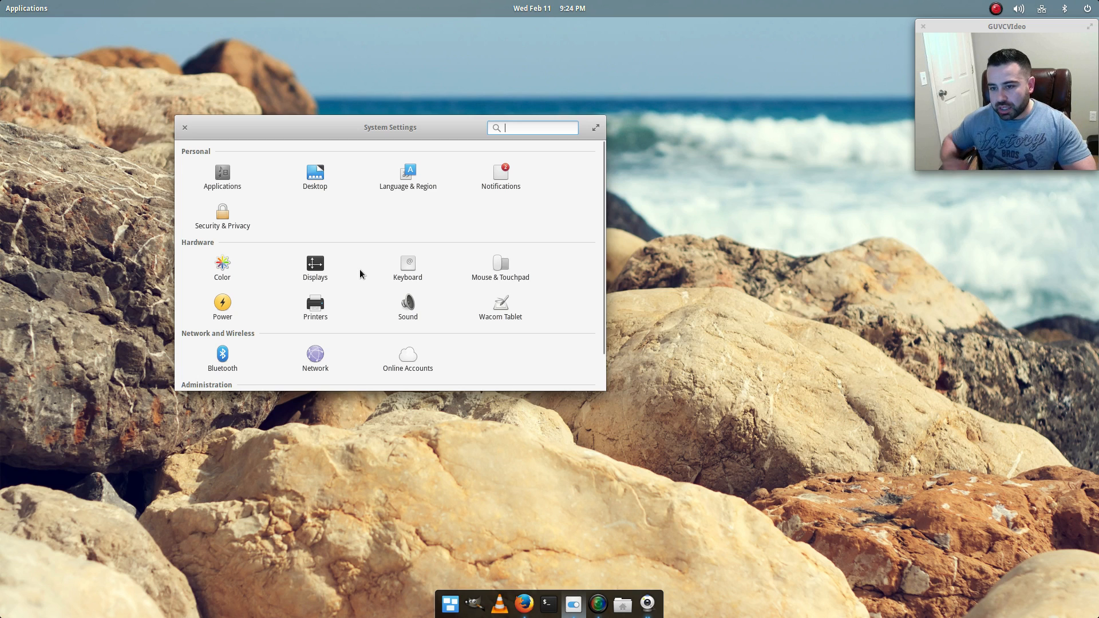
mouse_move(373, 223)
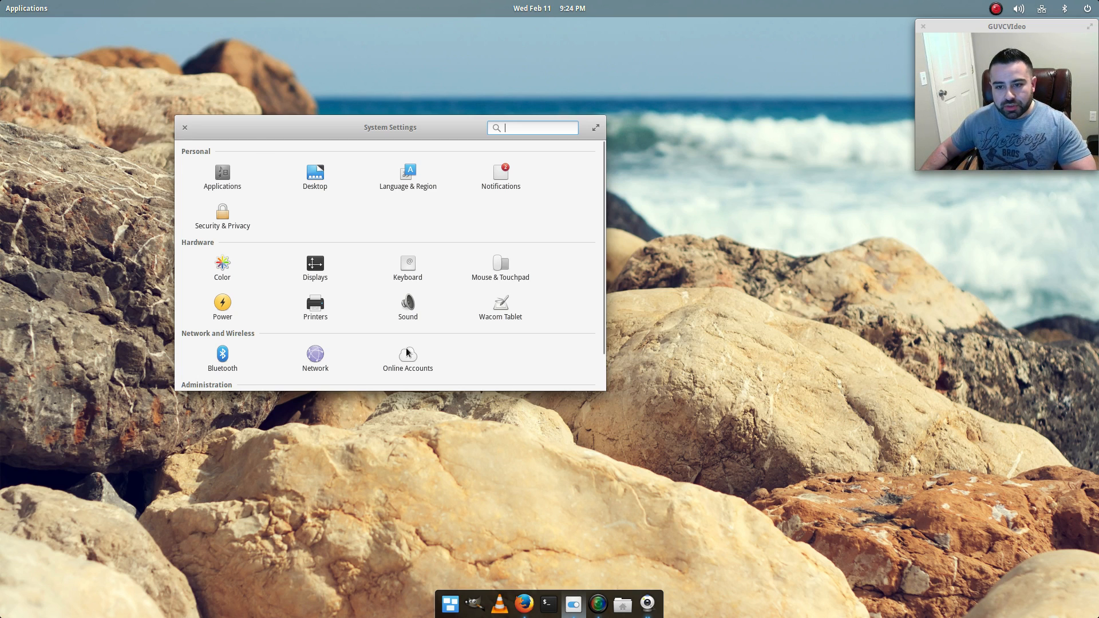
mouse_move(489, 371)
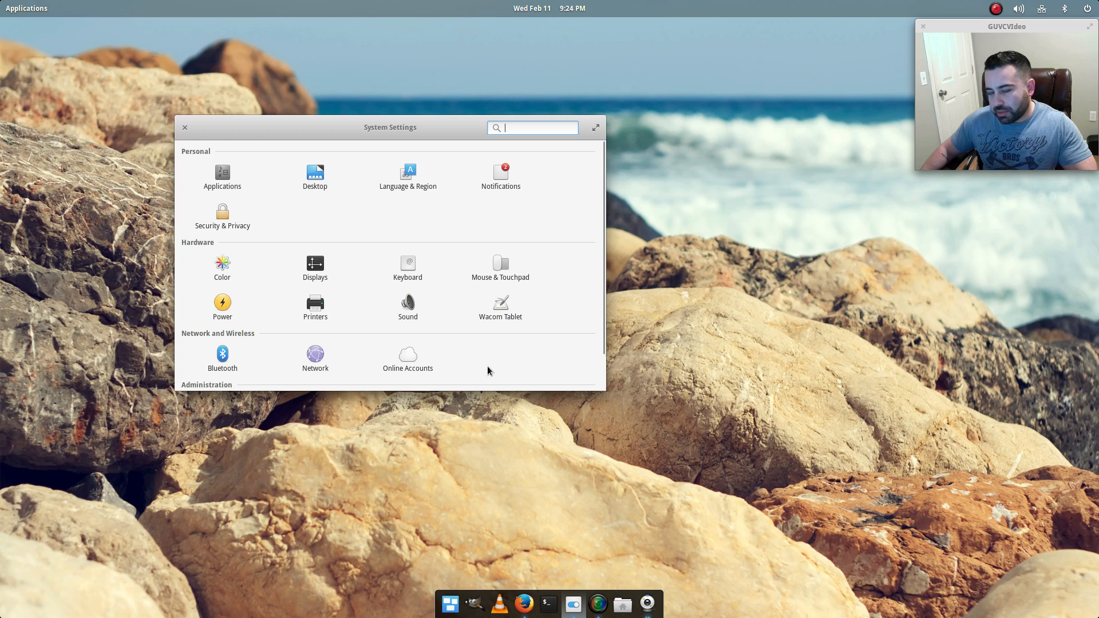
mouse_move(489, 357)
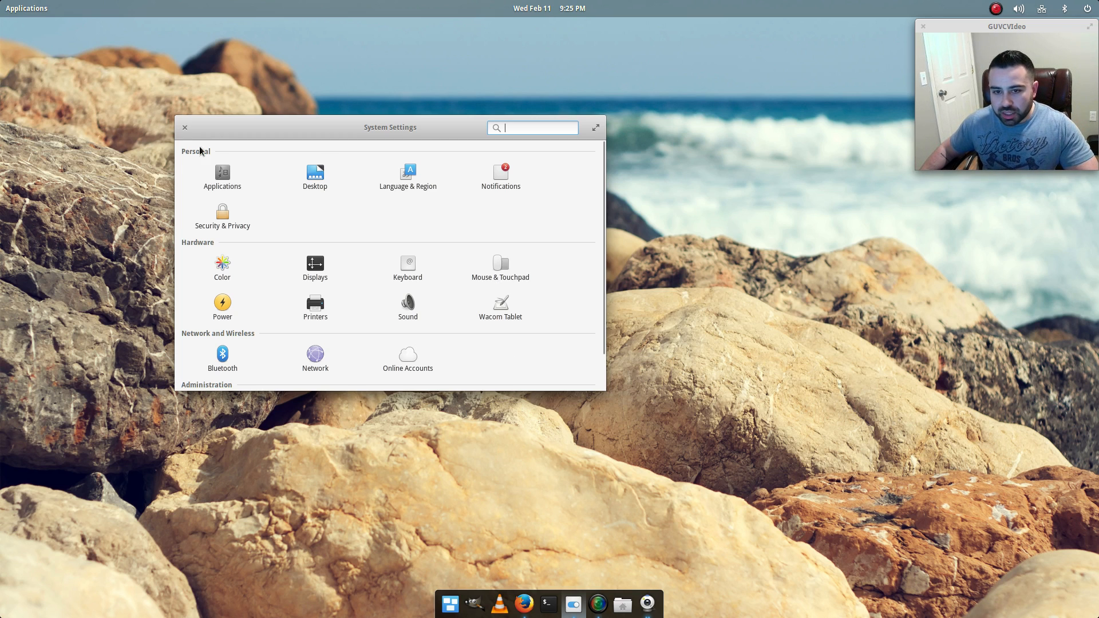
Step: In the Desktop plug, choose the purple nebula wallpaper and show the Dock options
click(314, 173)
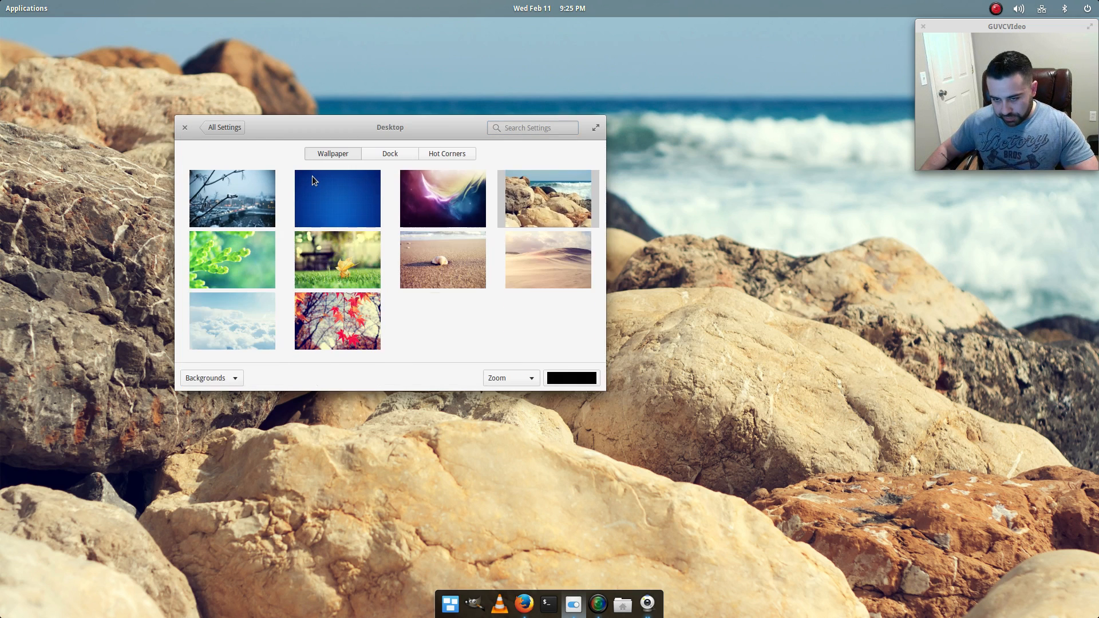
scroll(down, 3)
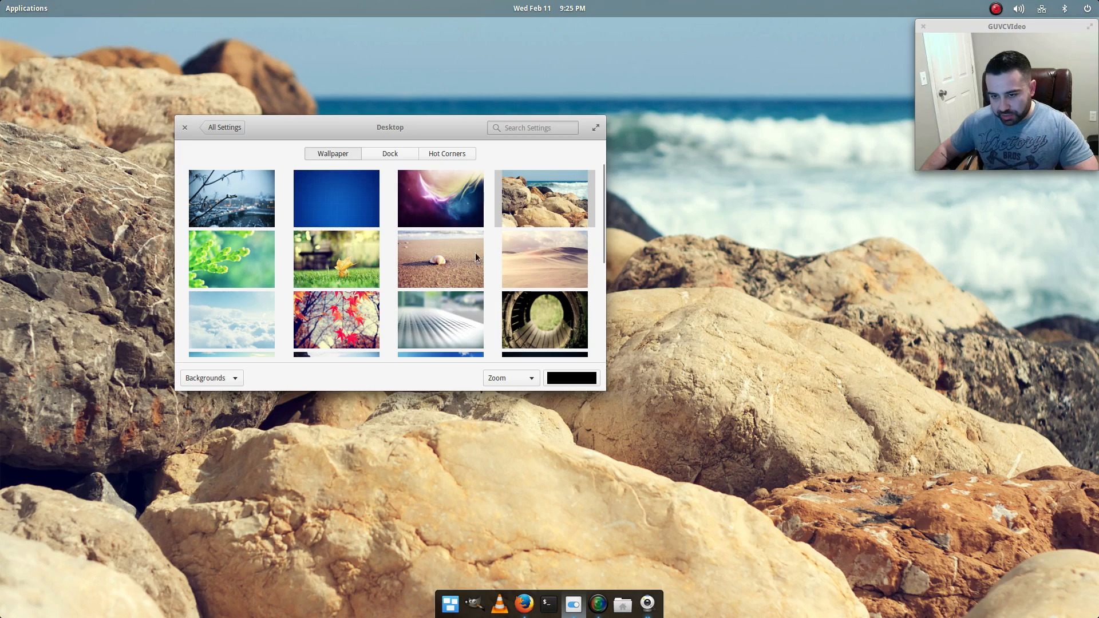
mouse_move(260, 205)
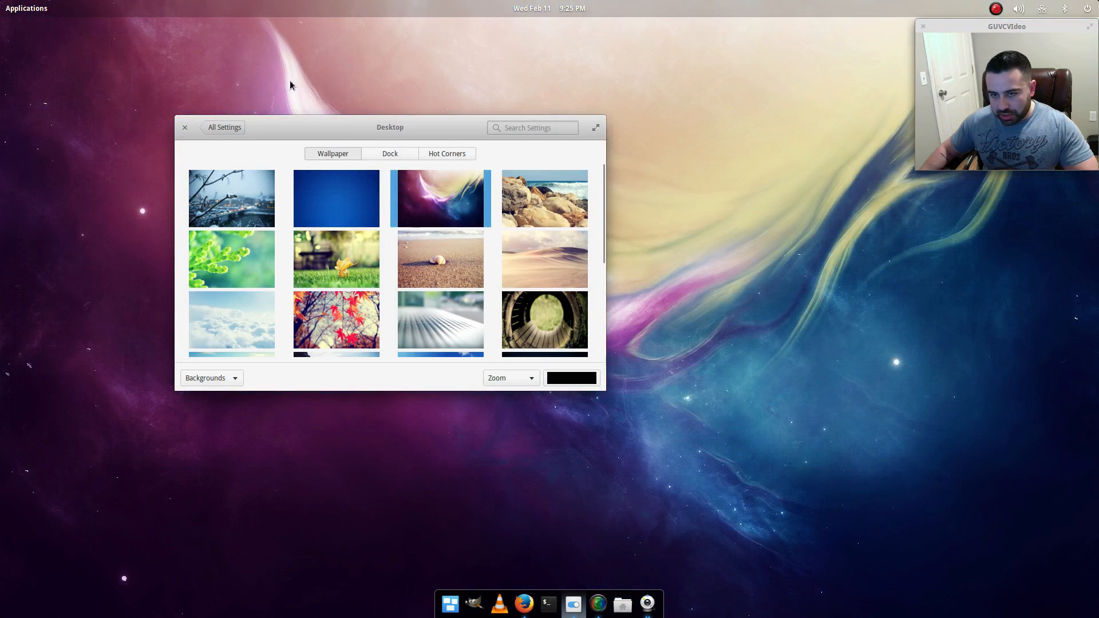
mouse_move(395, 11)
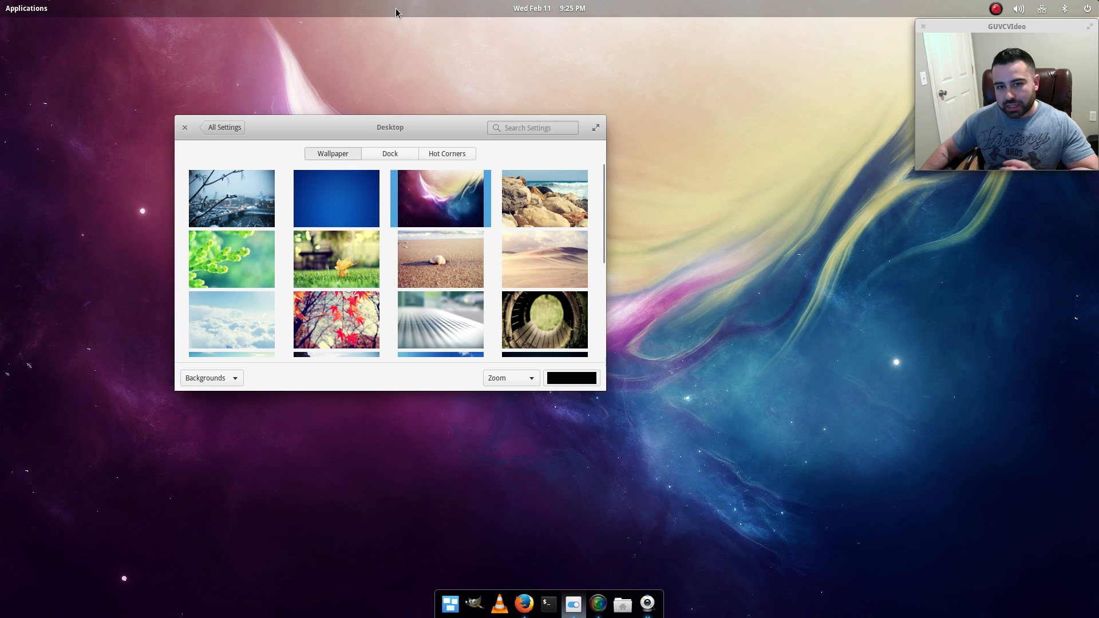
mouse_move(388, 148)
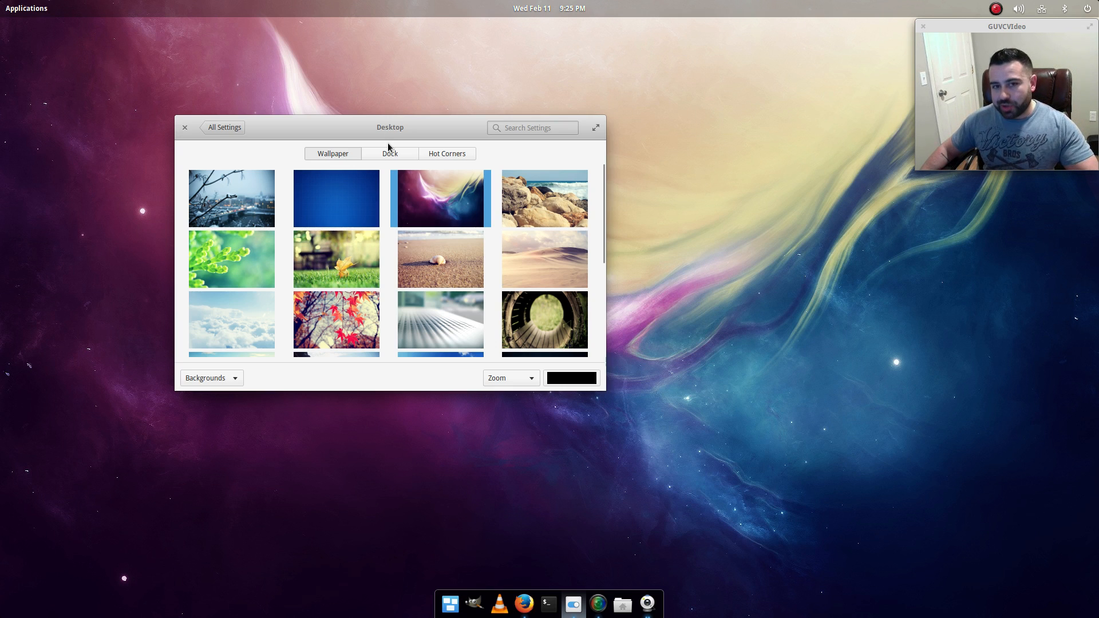
mouse_move(379, 20)
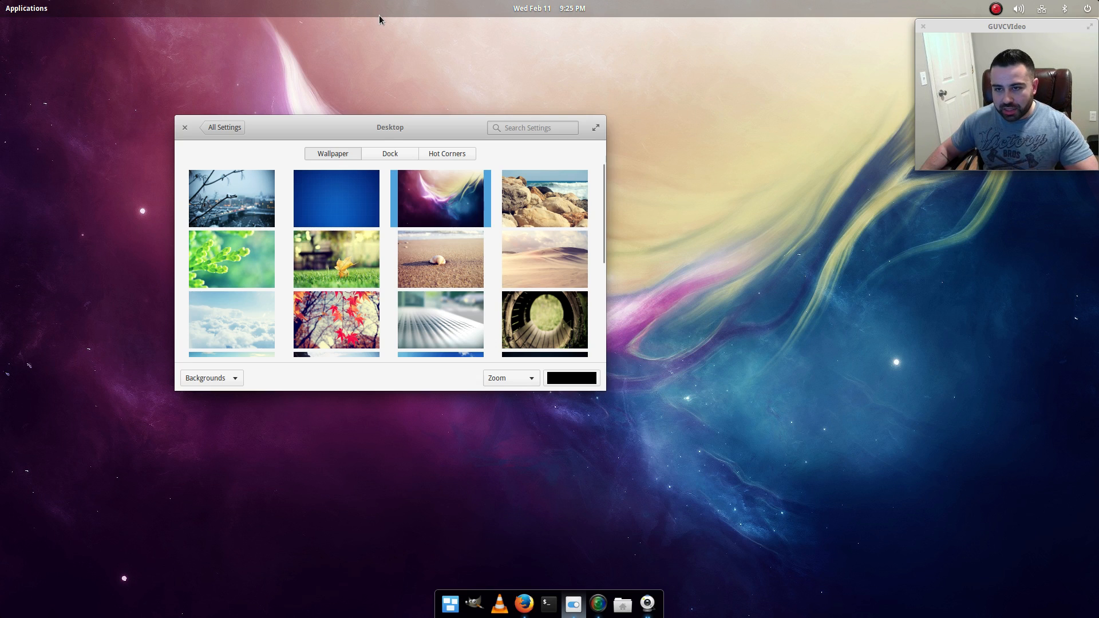
mouse_move(409, 348)
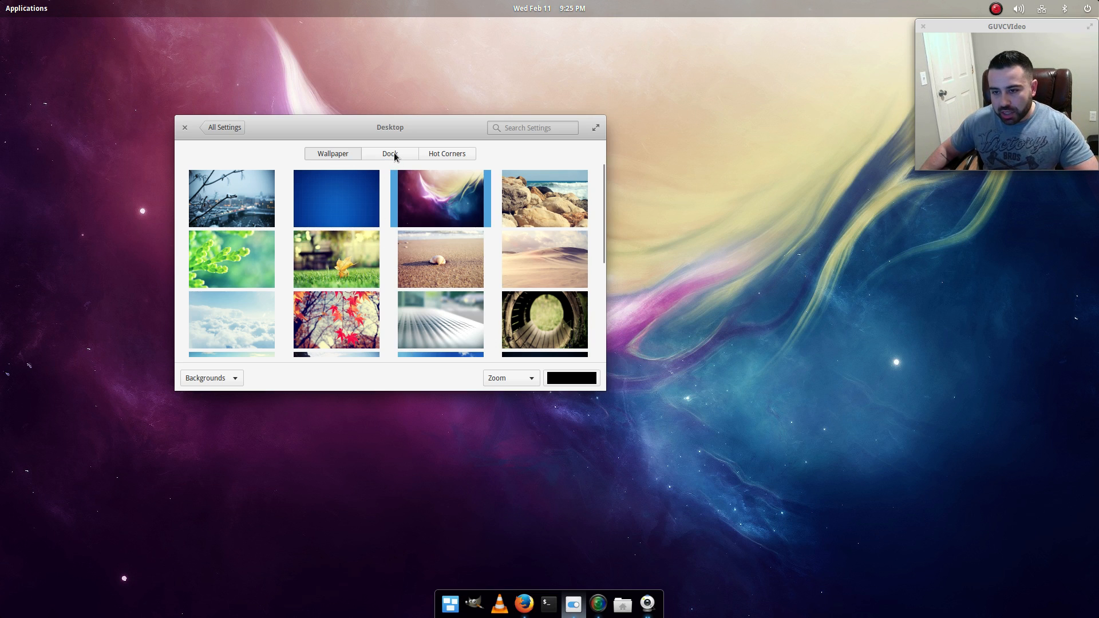
click(389, 153)
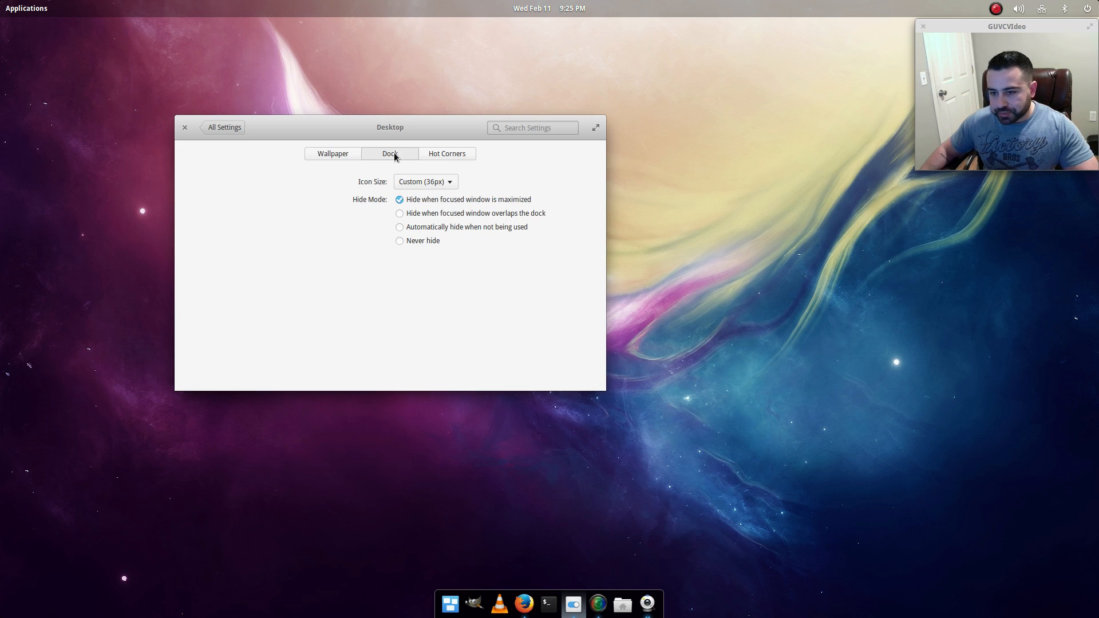
mouse_move(443, 212)
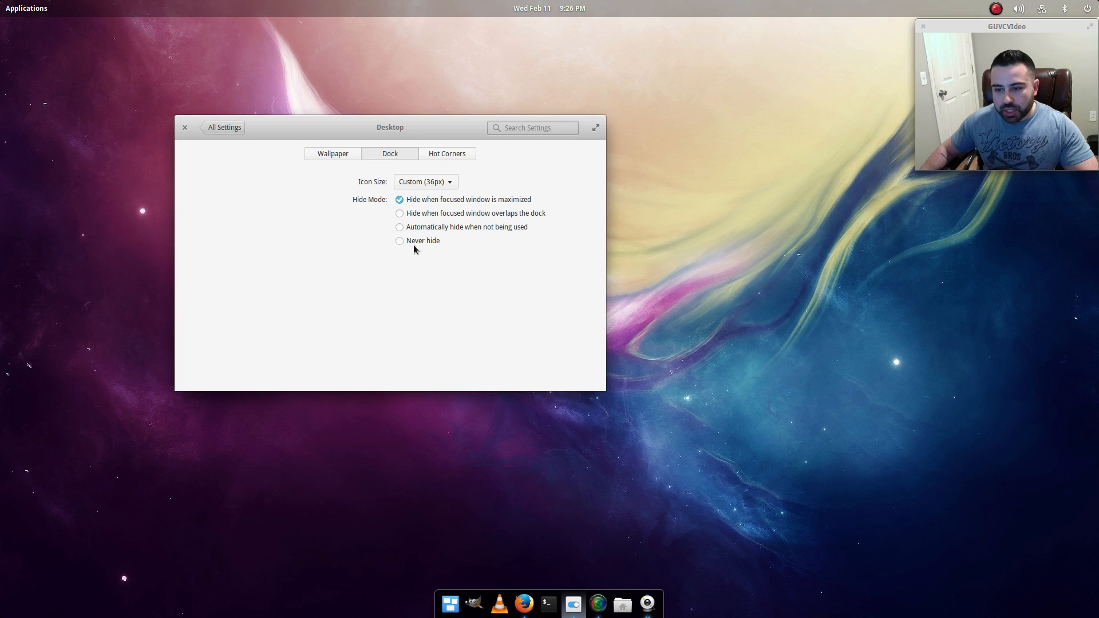
mouse_move(317, 203)
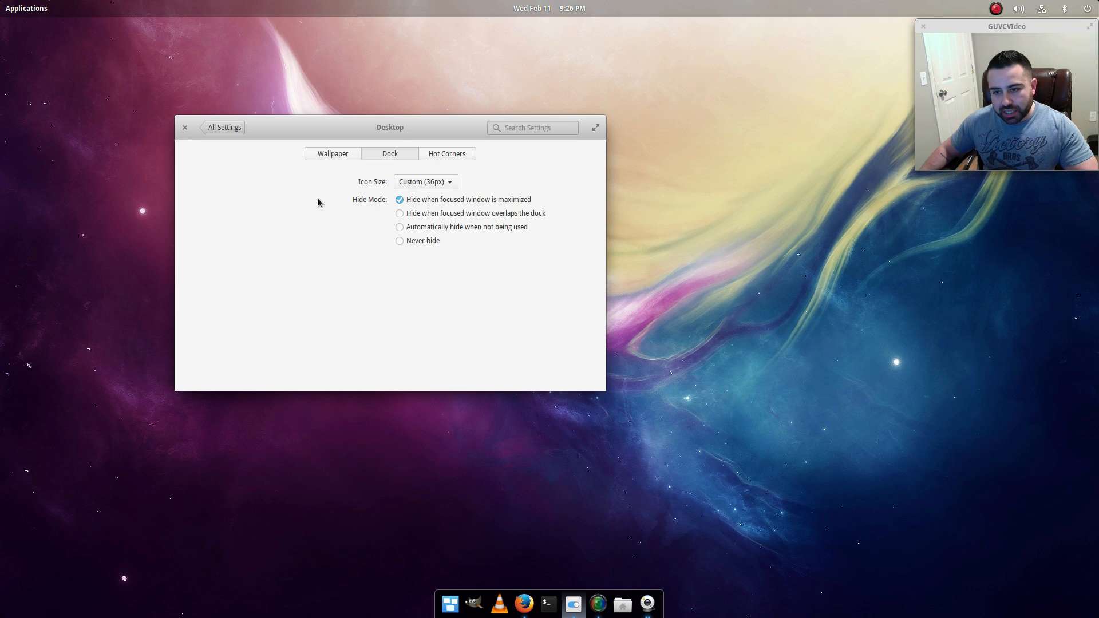
mouse_move(298, 253)
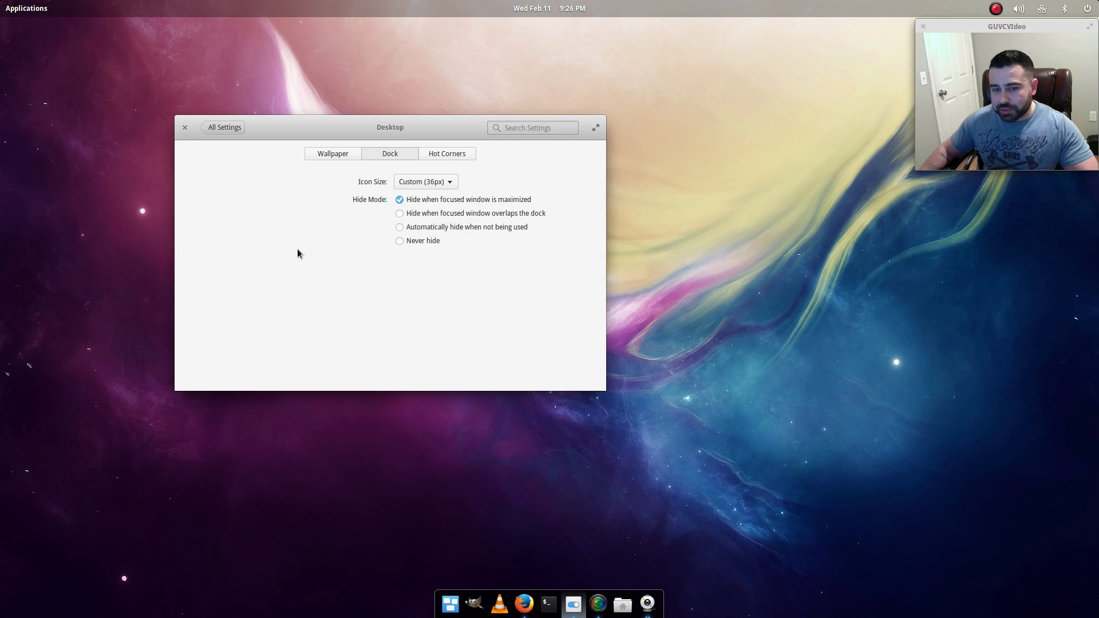
mouse_move(433, 185)
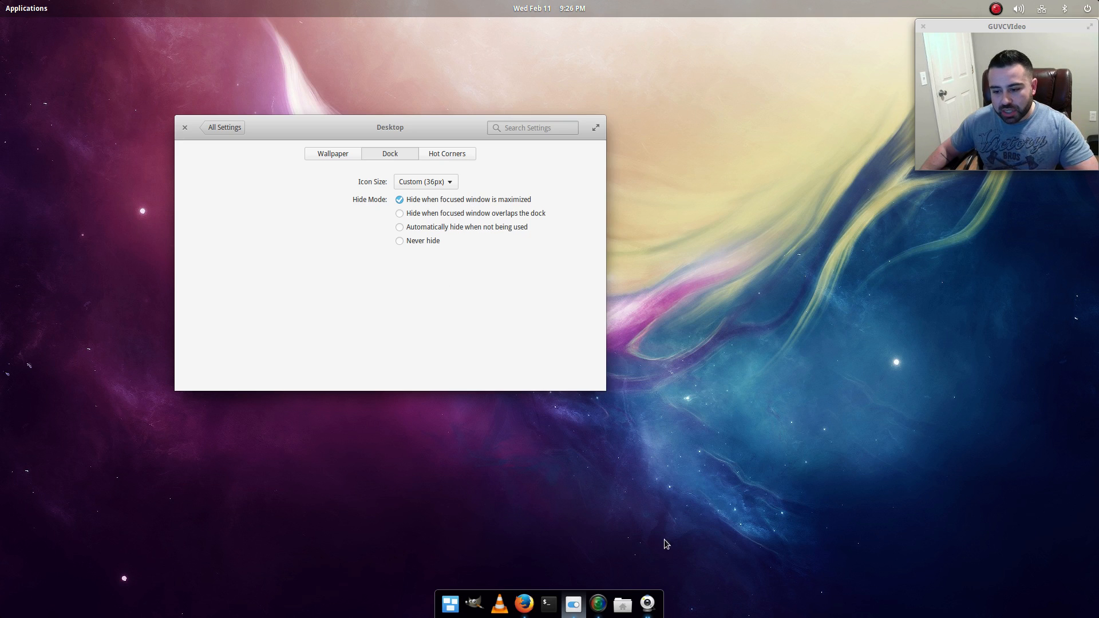
mouse_move(514, 573)
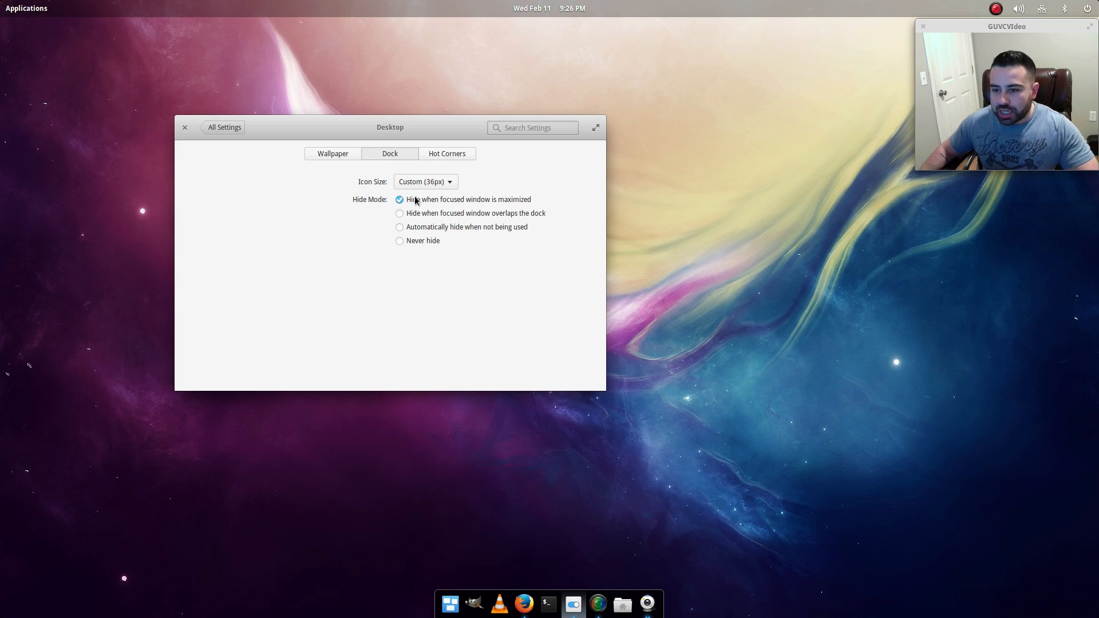
Step: Try dock icon size Large and Normal, restore Custom 36px, then show Hot Corners
click(424, 182)
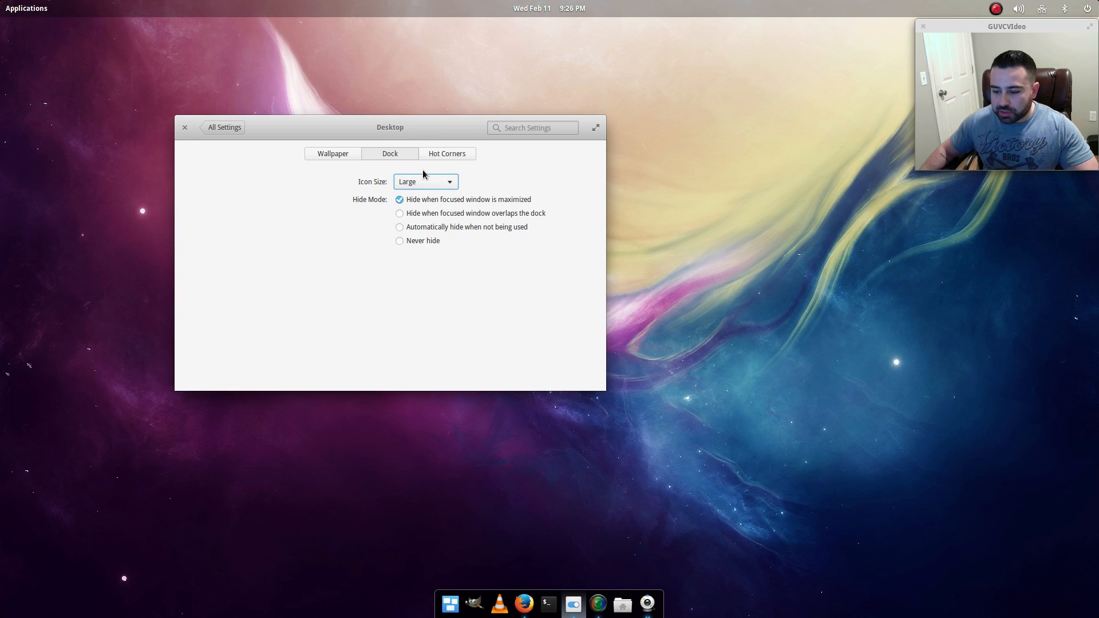
click(424, 182)
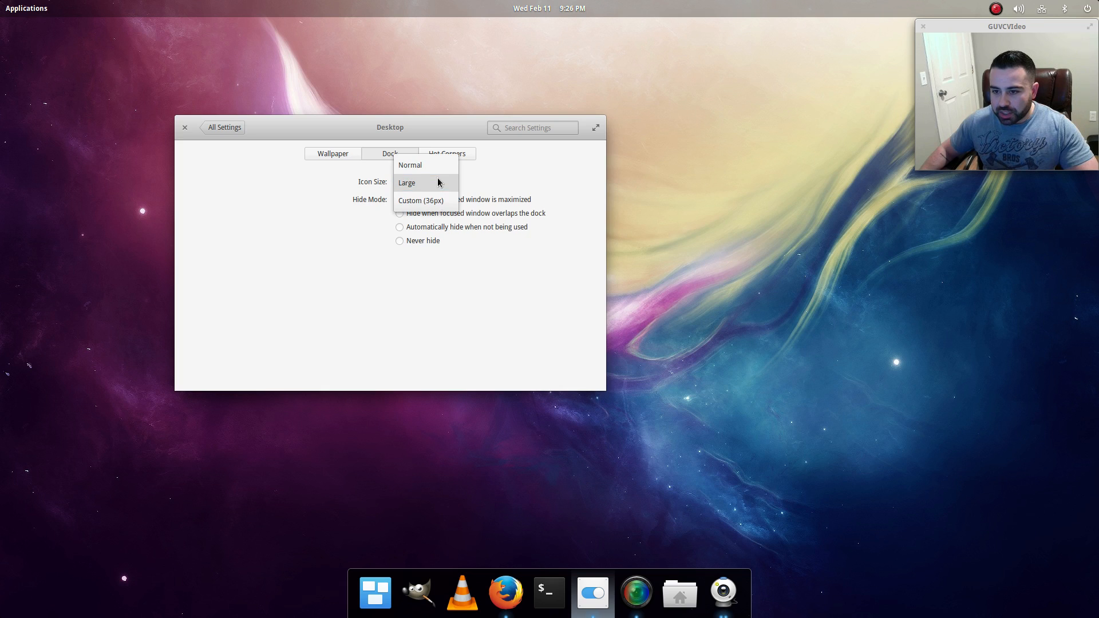
click(410, 165)
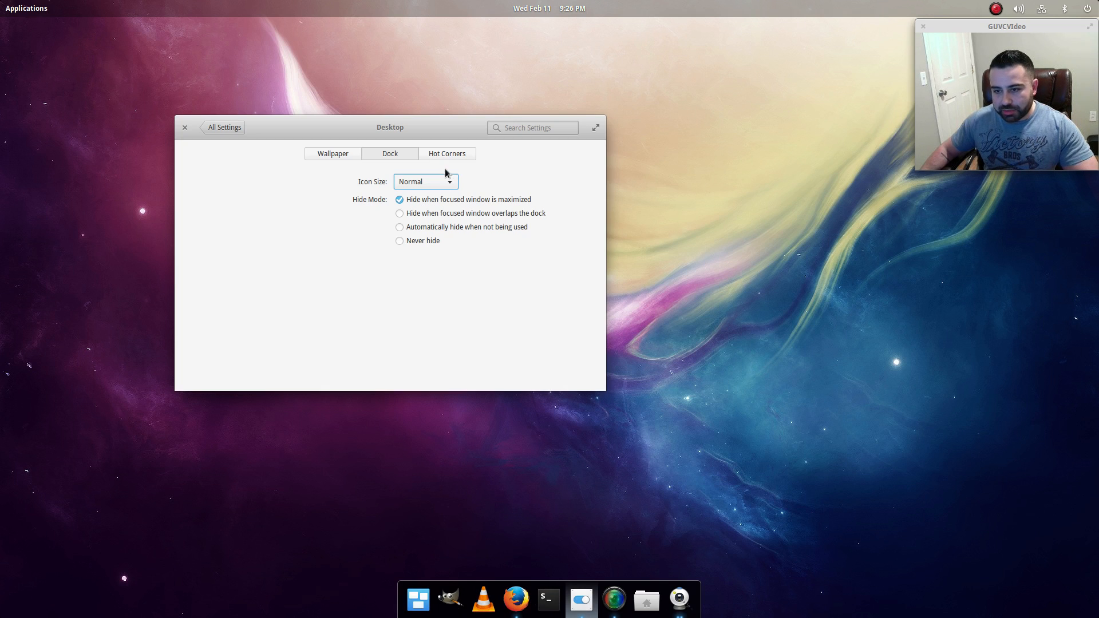
click(425, 182)
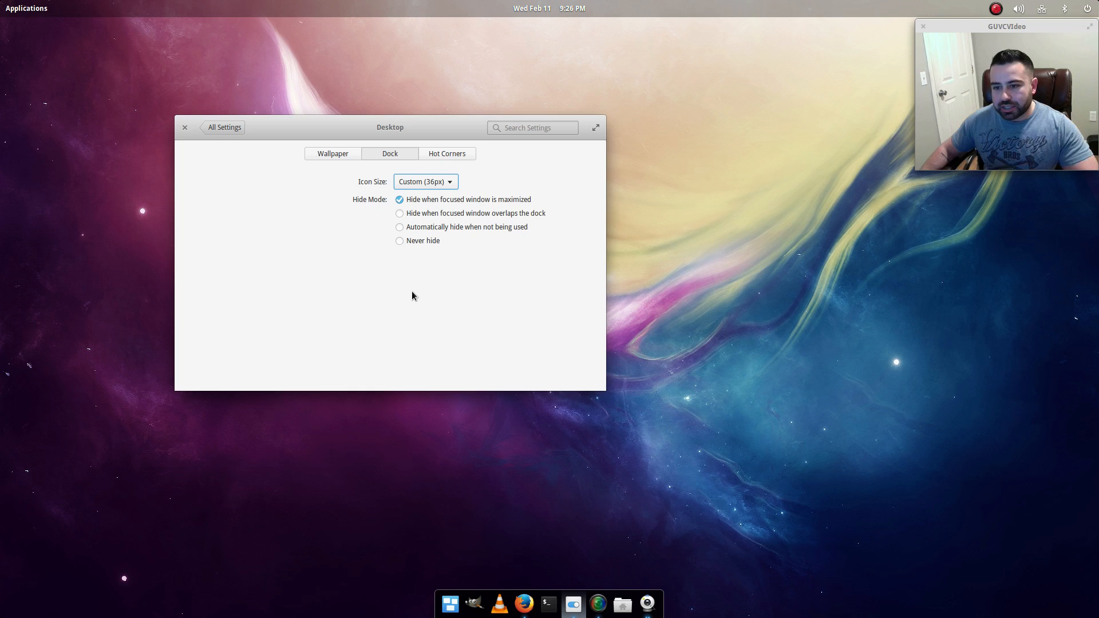
mouse_move(421, 310)
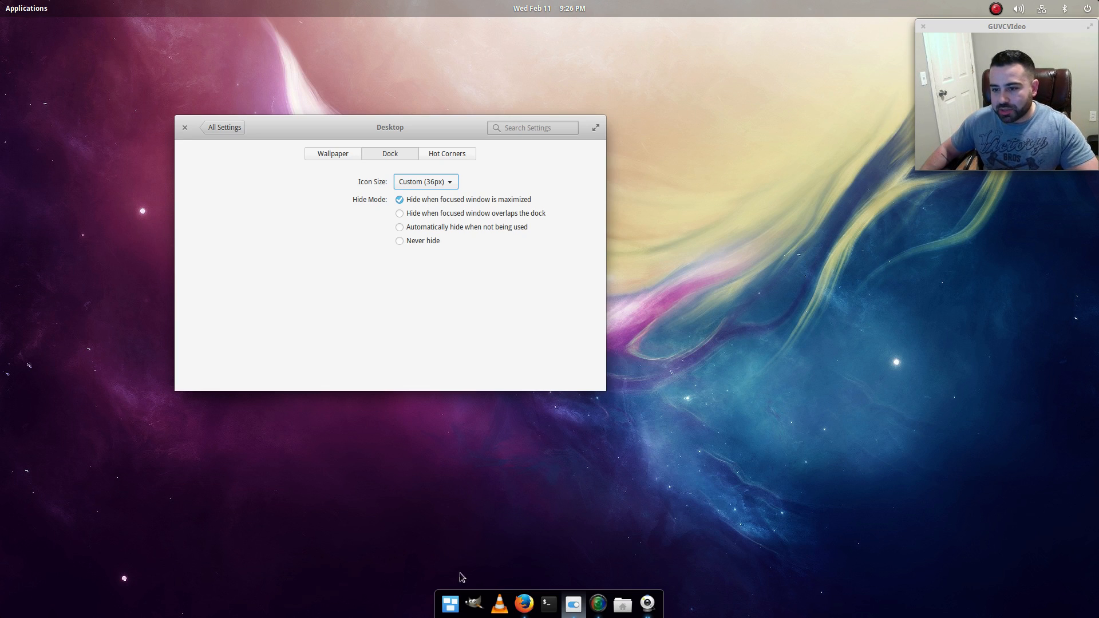
mouse_move(429, 572)
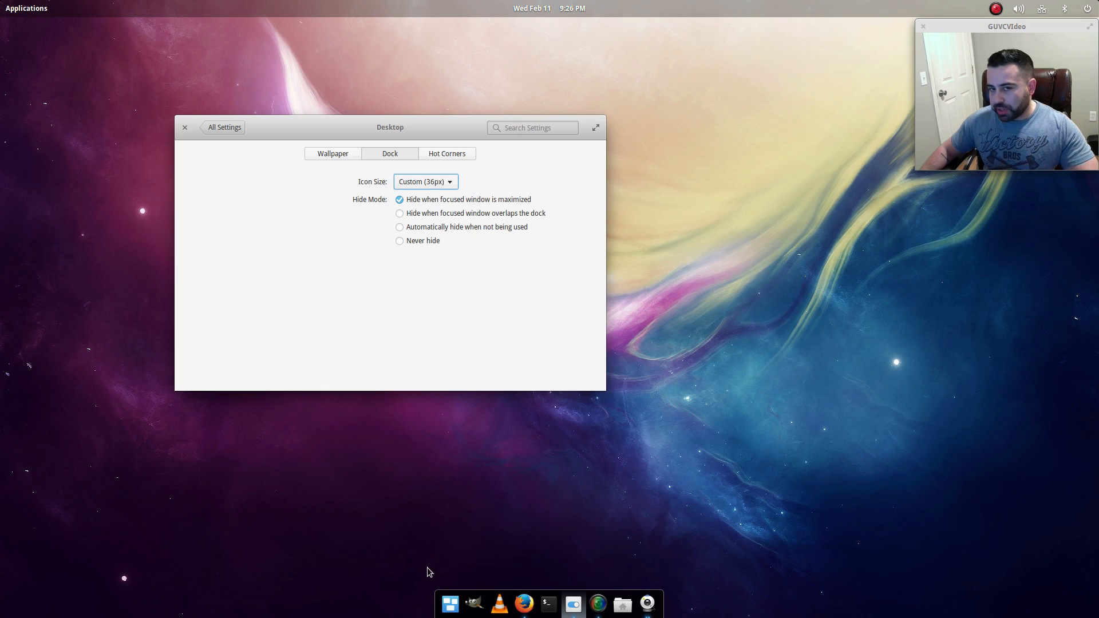
mouse_move(454, 245)
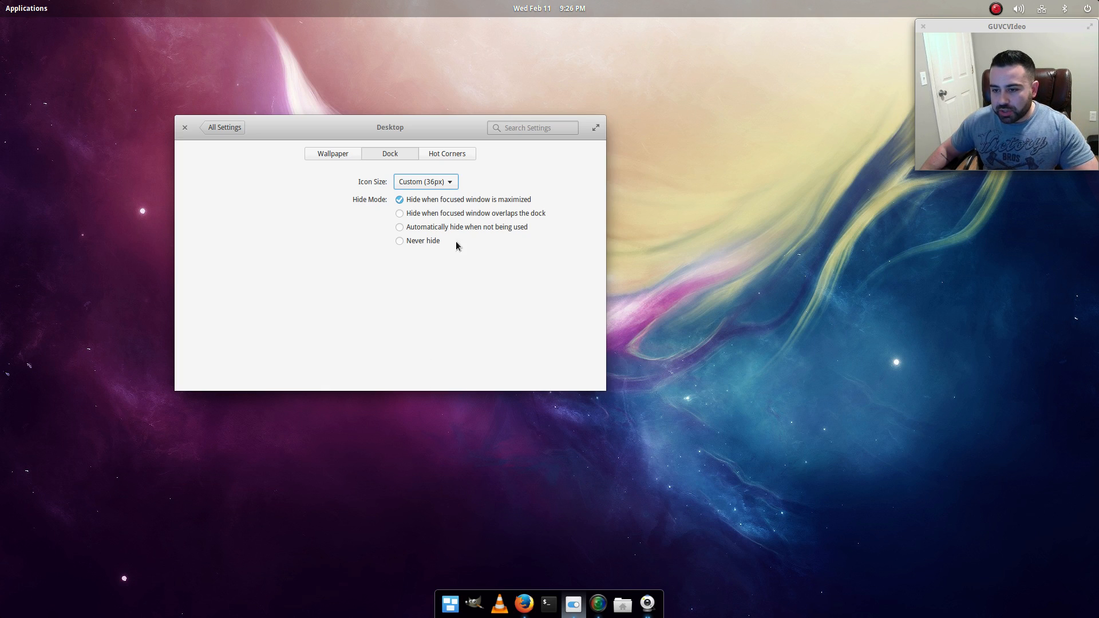
mouse_move(457, 222)
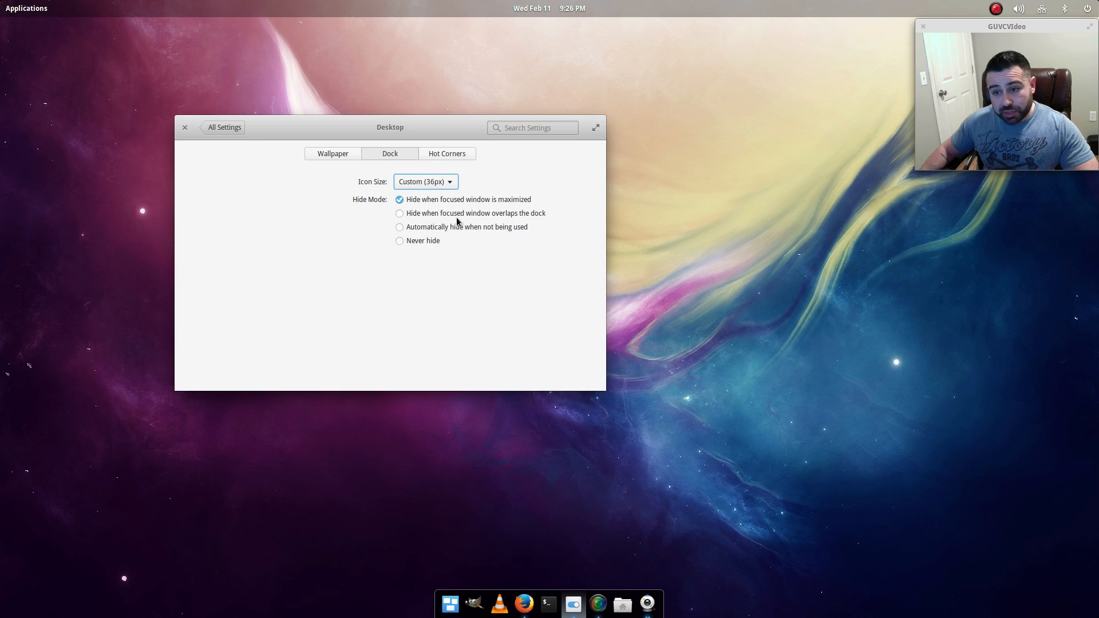
mouse_move(340, 195)
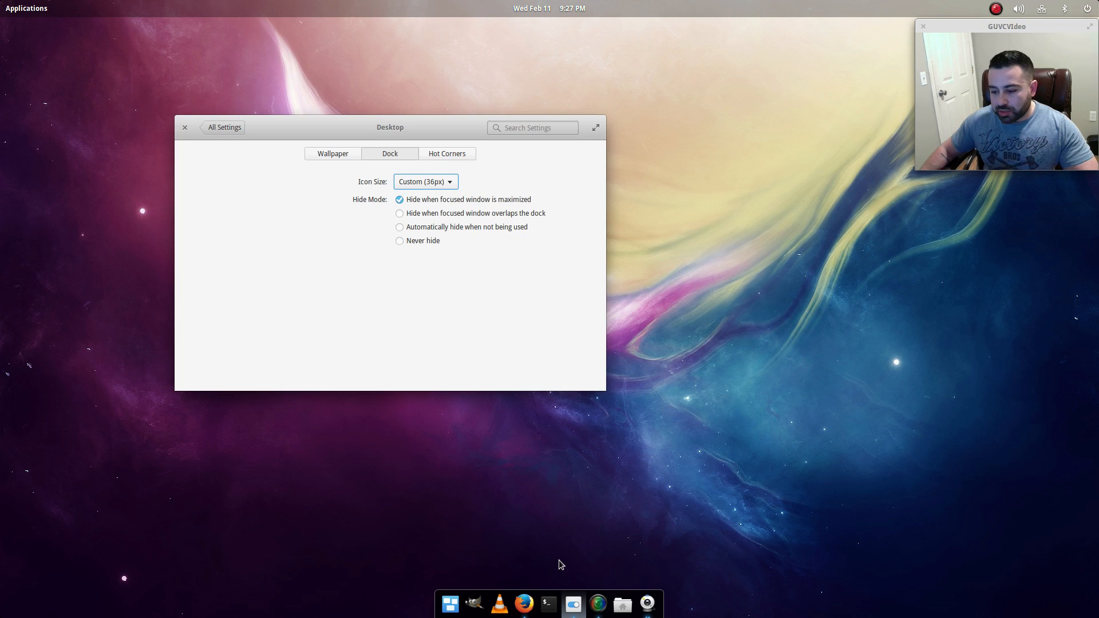
mouse_move(493, 489)
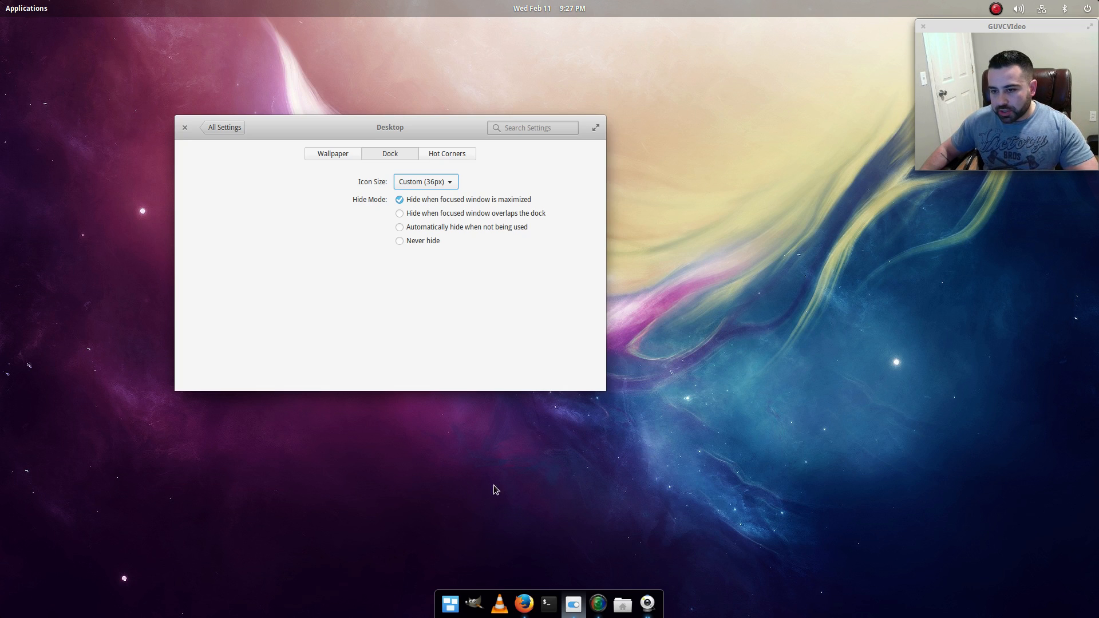
mouse_move(423, 301)
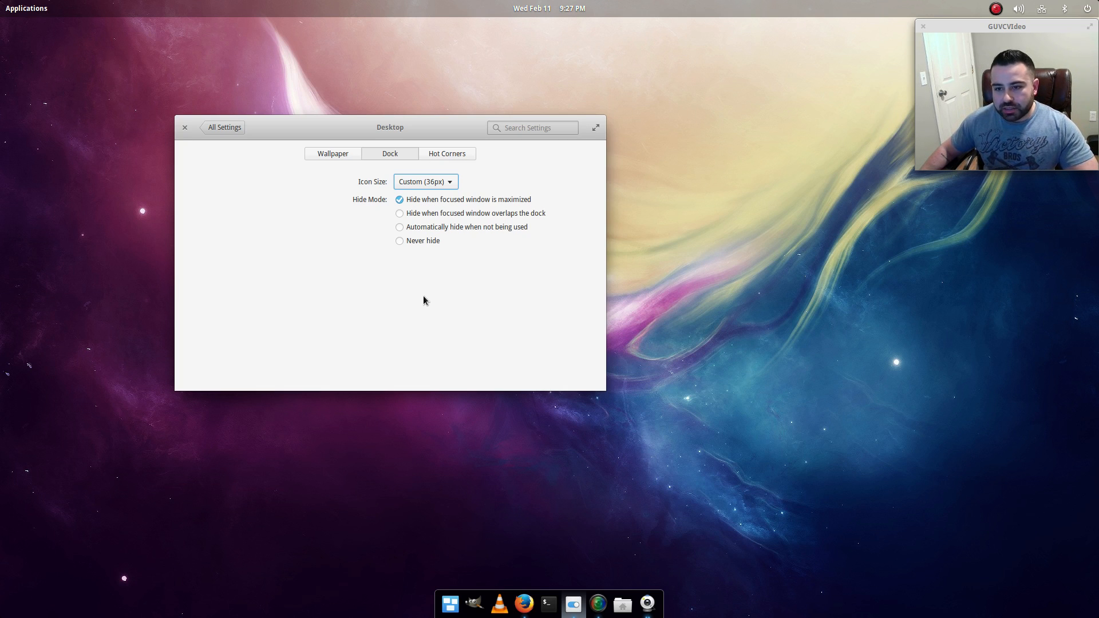
mouse_move(452, 499)
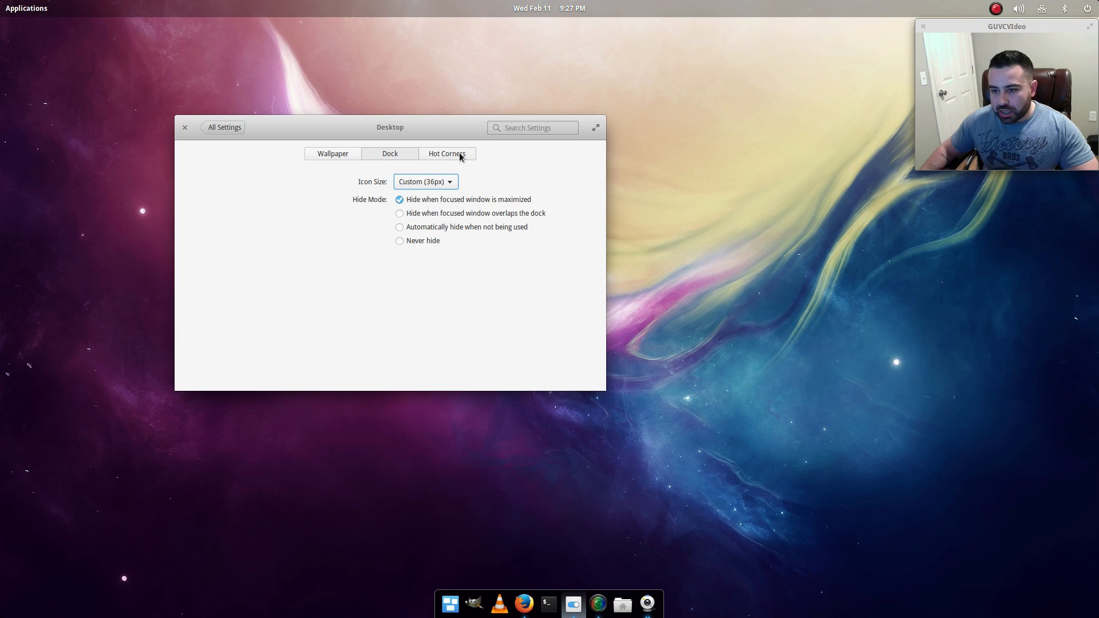
click(446, 153)
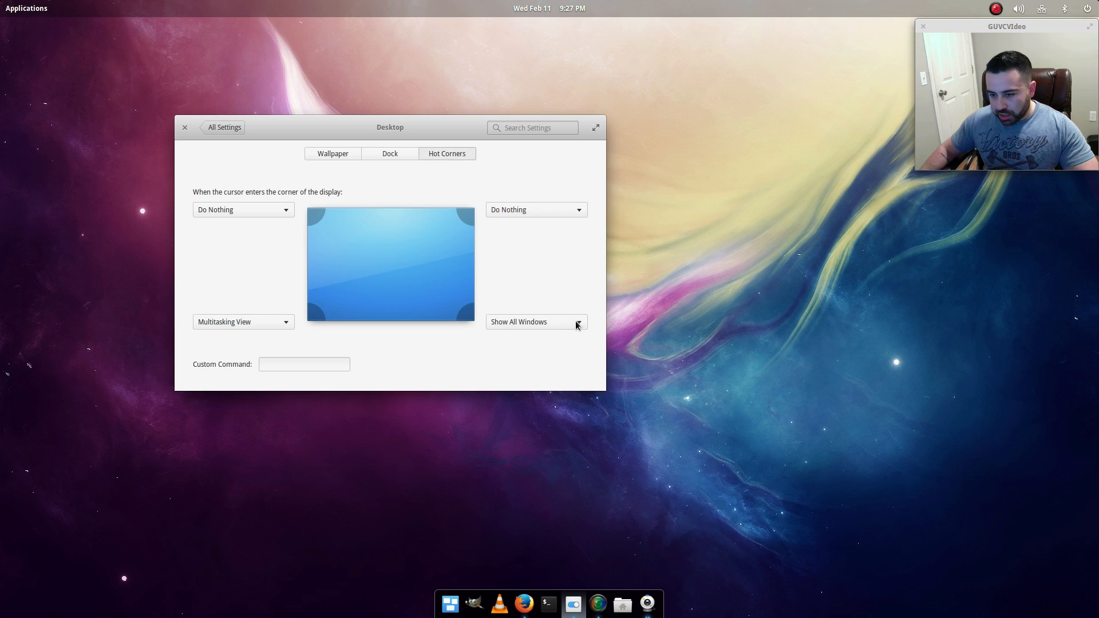
mouse_move(513, 270)
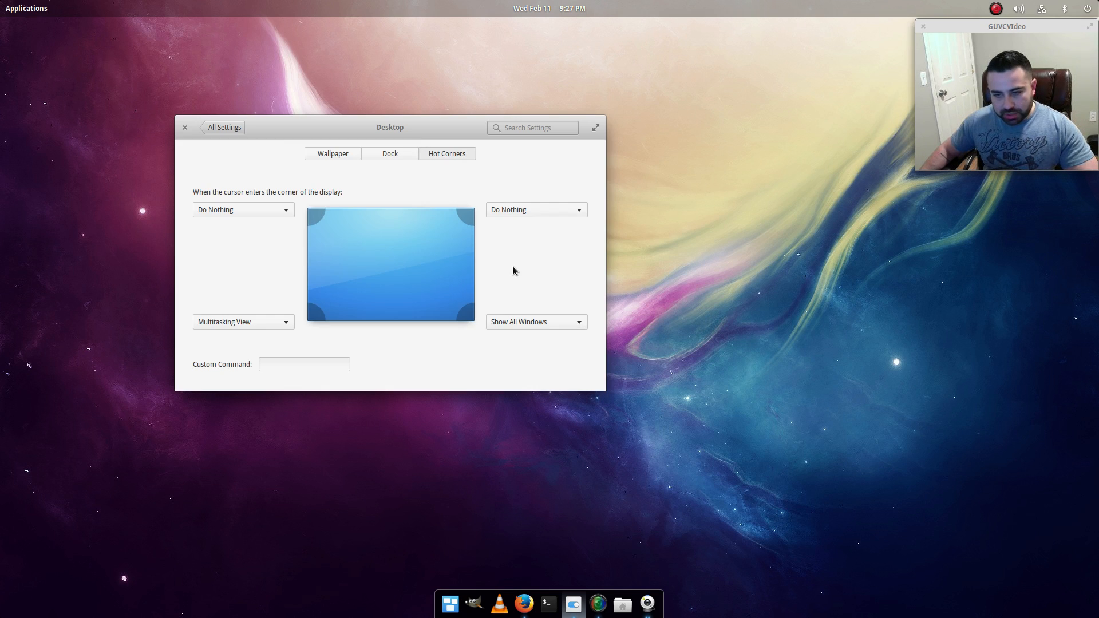
mouse_move(1059, 543)
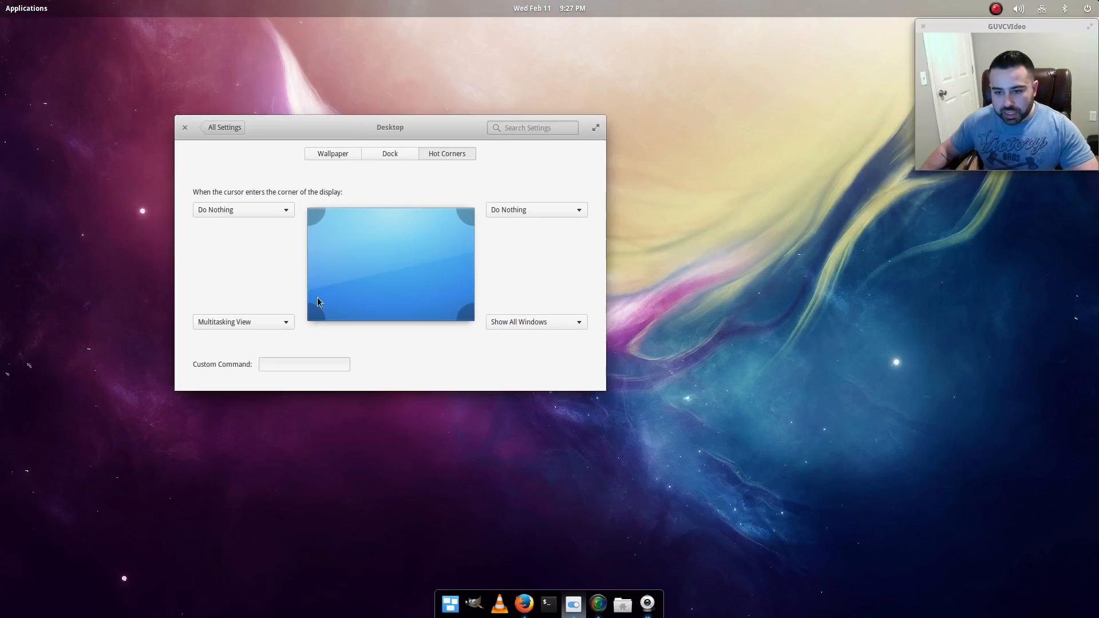
mouse_move(354, 273)
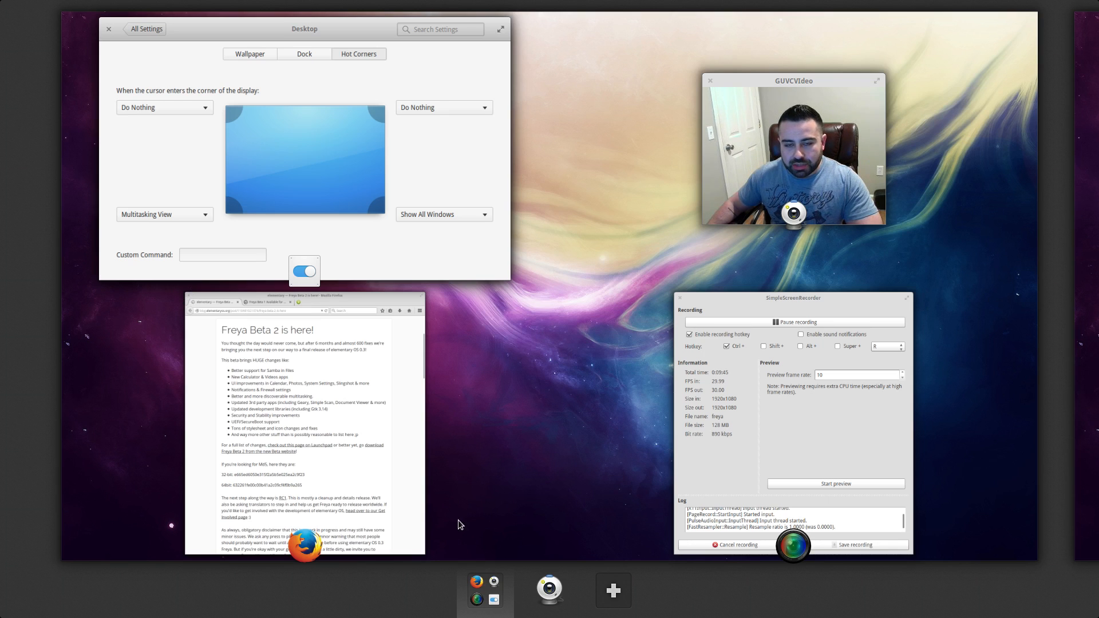
mouse_move(468, 499)
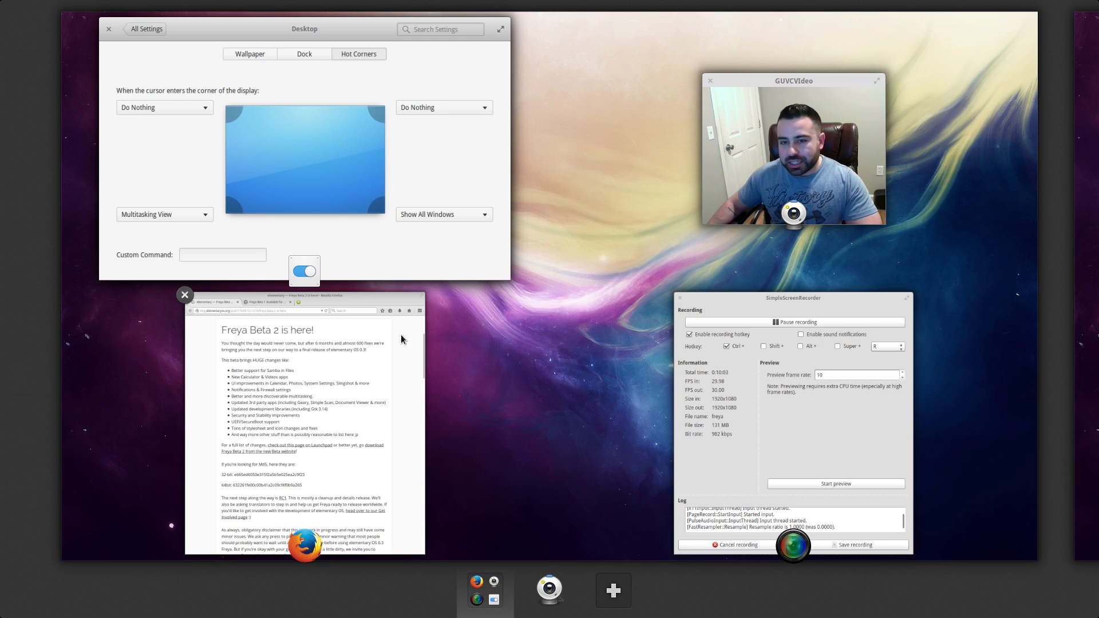
mouse_move(301, 398)
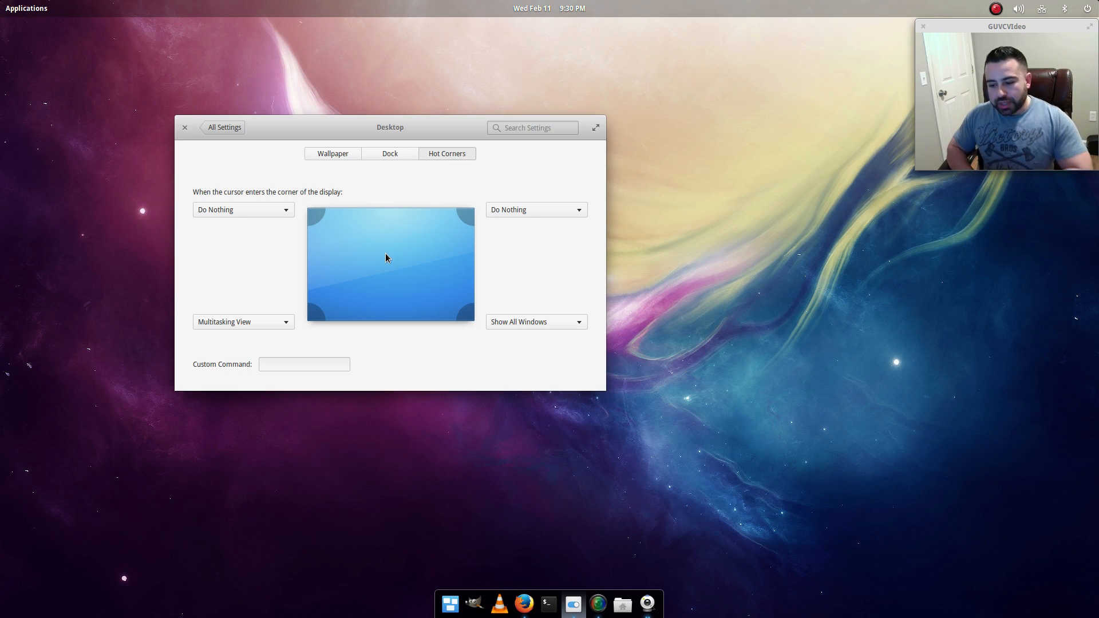
mouse_move(185, 127)
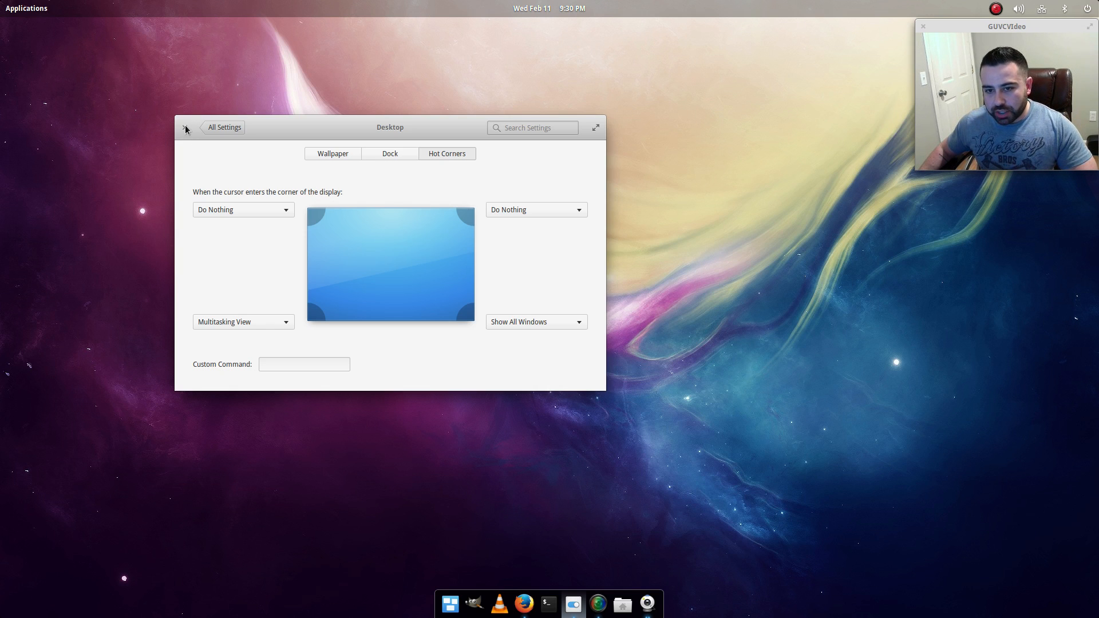
Step: Close the System Settings window, leaving the purple nebula desktop
click(186, 127)
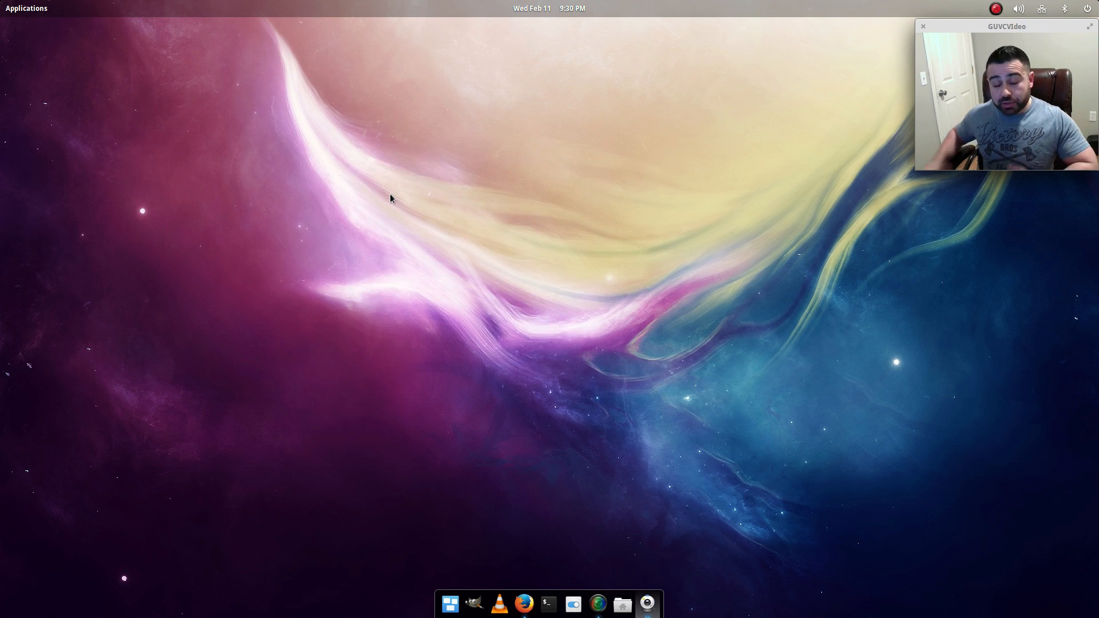